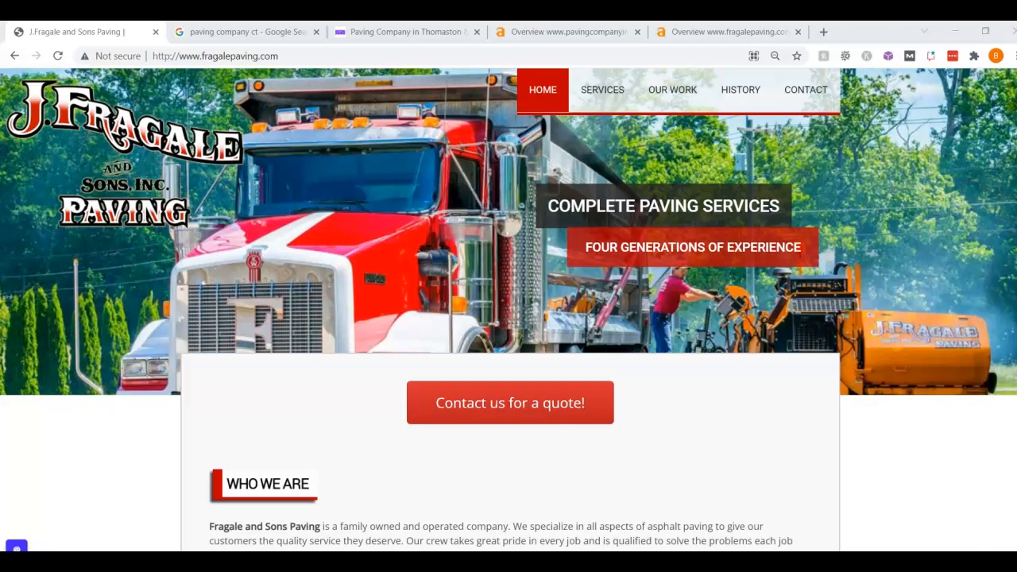
{"action": "mouse_move", "coordinate": [27, 477]}
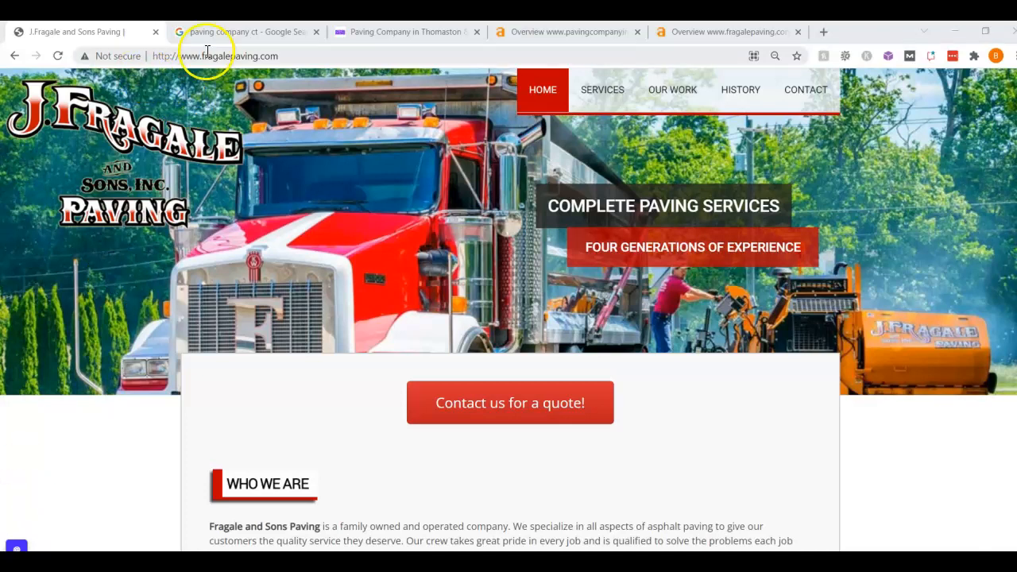
{"action": "mouse_move", "coordinate": [169, 63]}
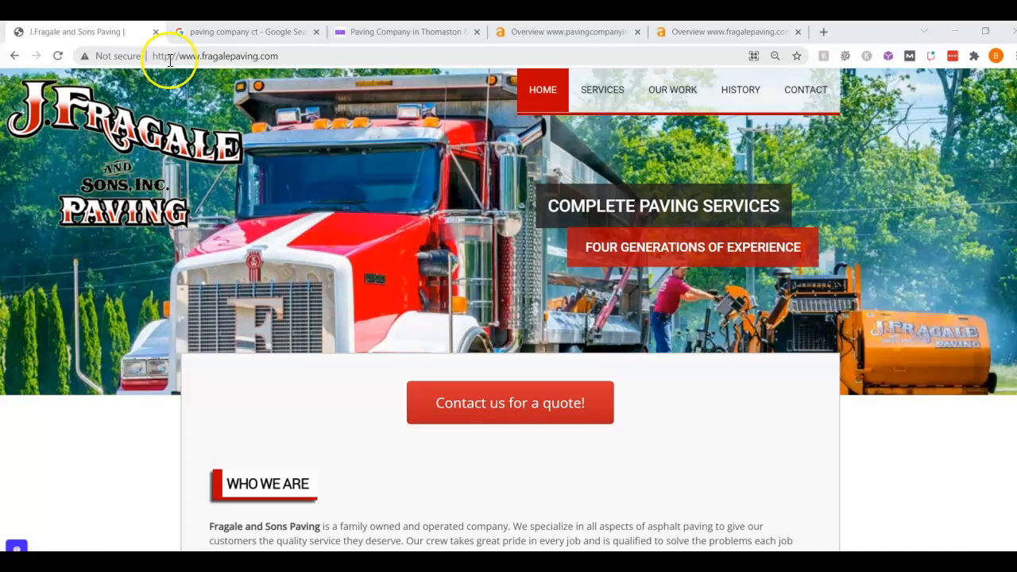
{"action": "mouse_move", "coordinate": [159, 87]}
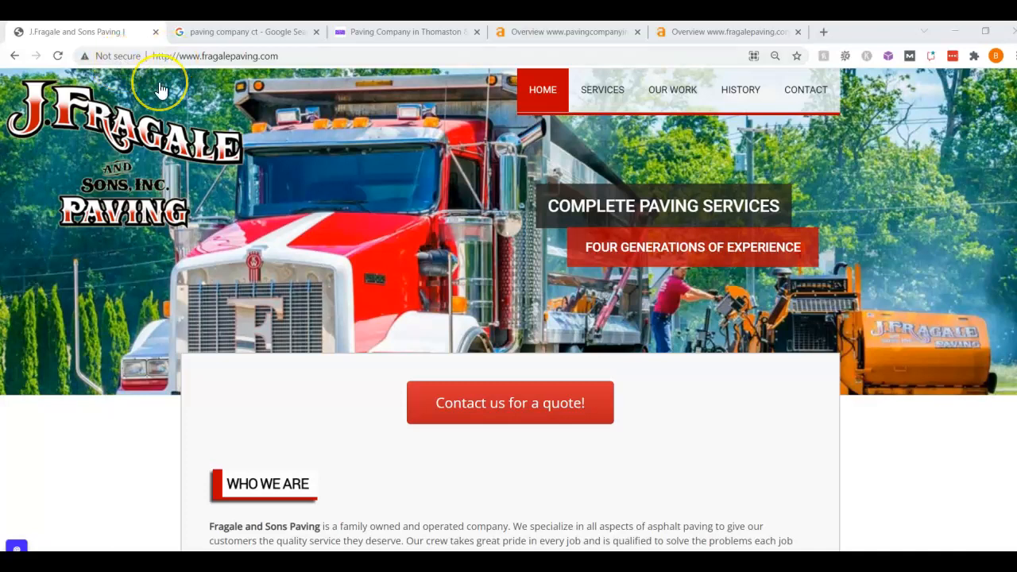
{"action": "mouse_move", "coordinate": [153, 55]}
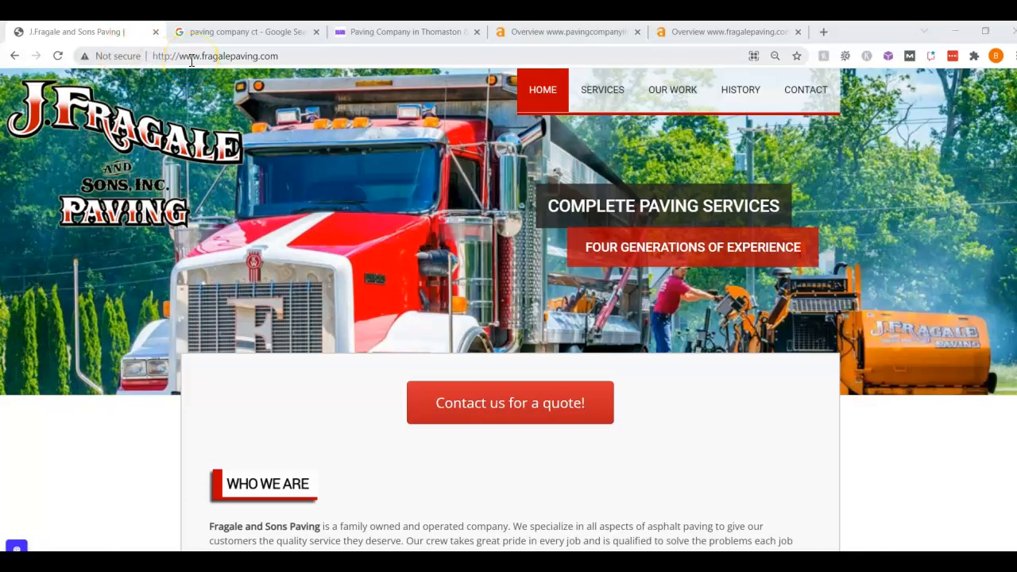
{"action": "mouse_move", "coordinate": [226, 108]}
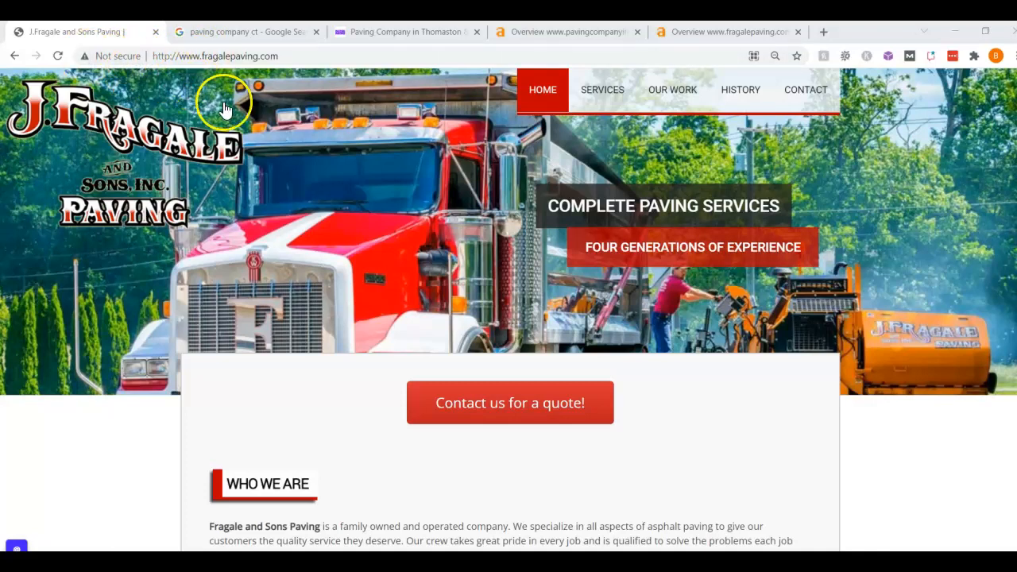
{"action": "mouse_move", "coordinate": [301, 210]}
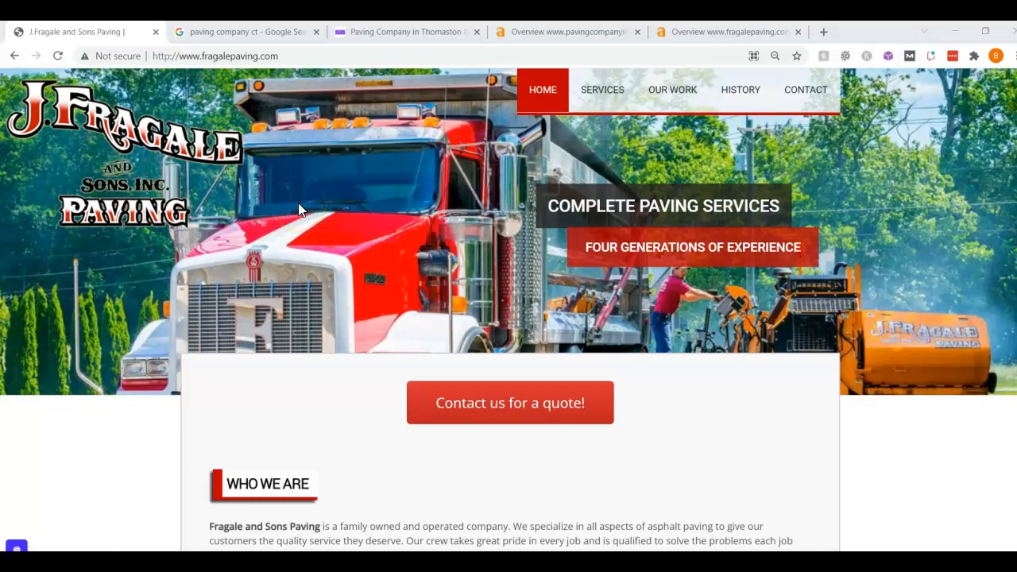
Scroll through the current page before returning to the Google results.
{"action": "scroll", "scroll_direction": "down", "scroll_amount": 3}
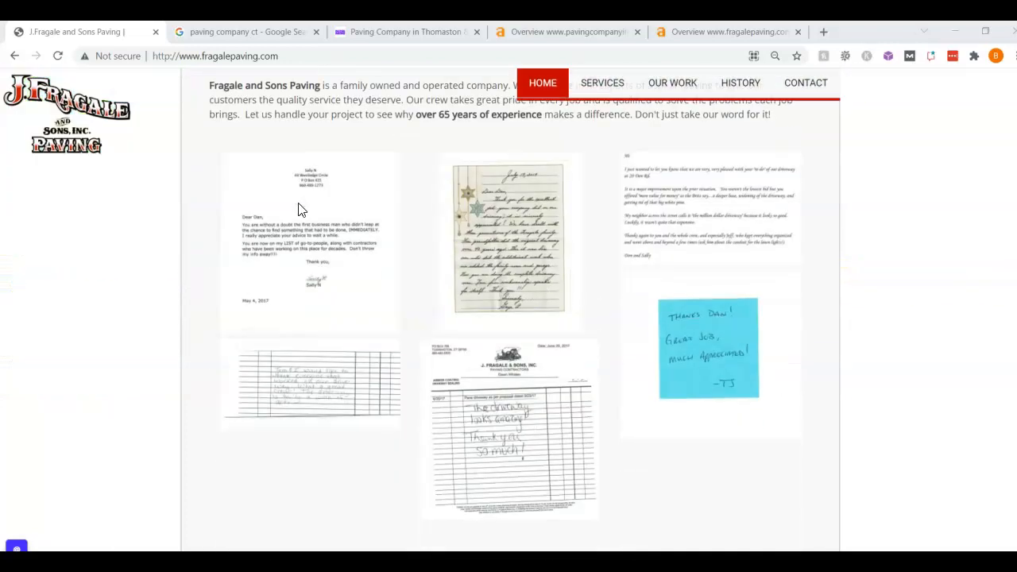
{"action": "scroll", "scroll_direction": "down", "scroll_amount": 3}
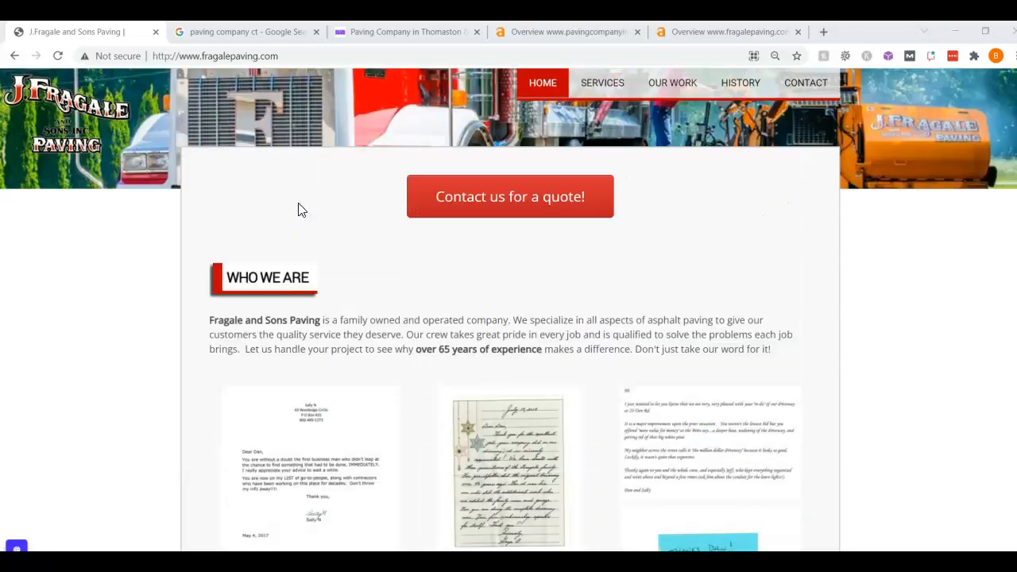
{"action": "scroll", "scroll_direction": "up", "scroll_amount": 3}
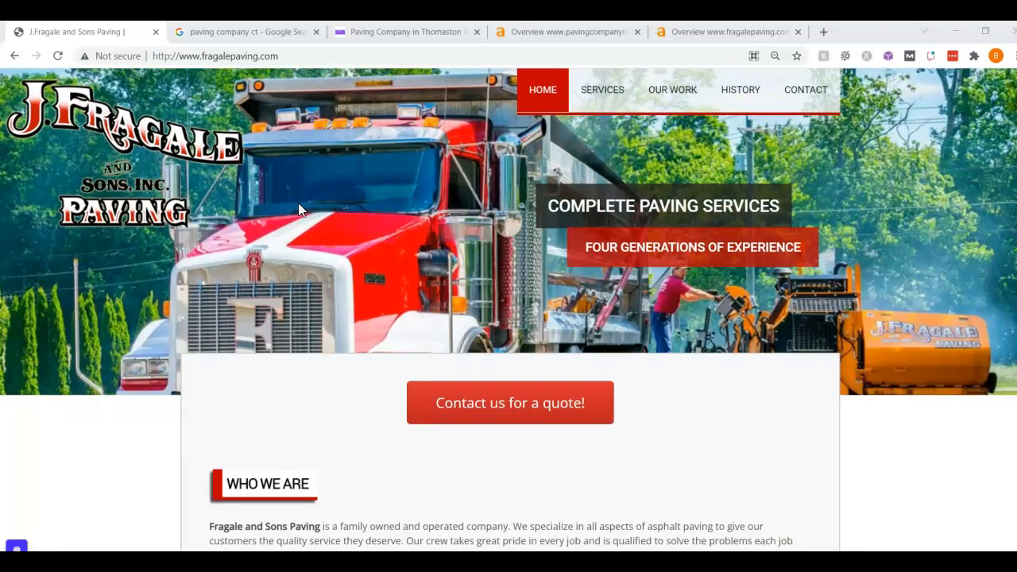
{"action": "scroll", "scroll_direction": "down", "scroll_amount": 3}
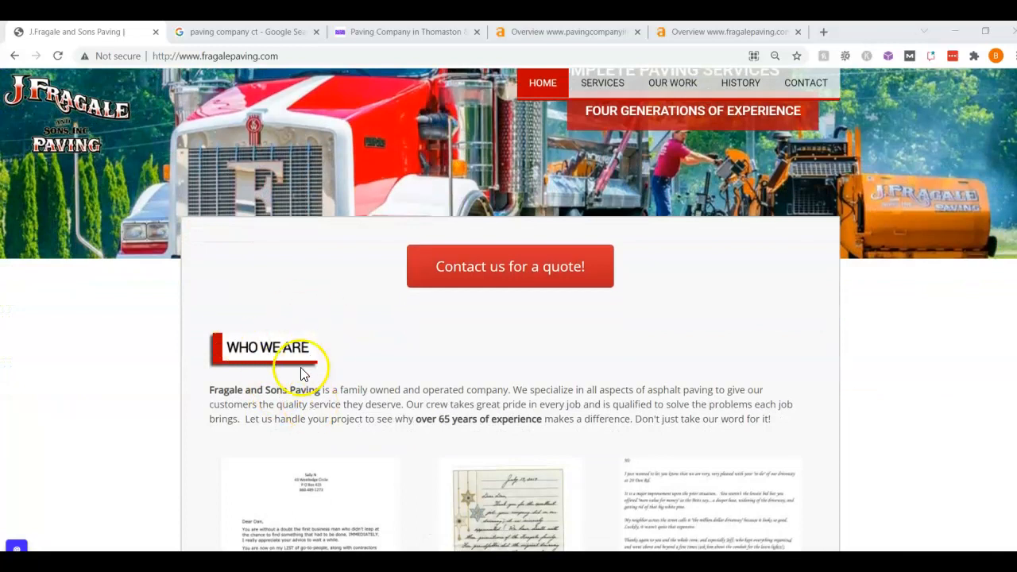
{"action": "scroll", "scroll_direction": "down", "scroll_amount": 3}
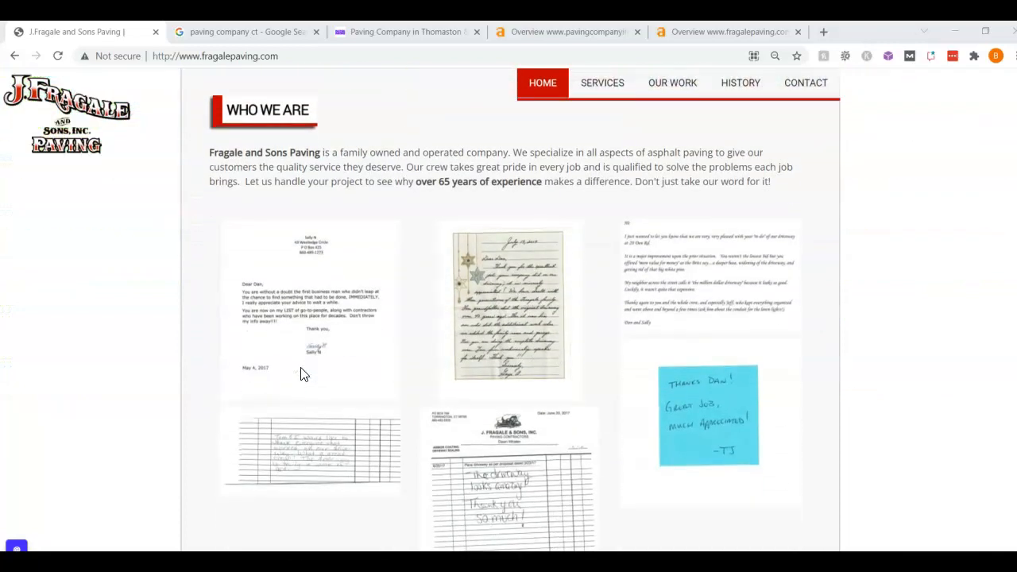
{"action": "mouse_move", "coordinate": [591, 427]}
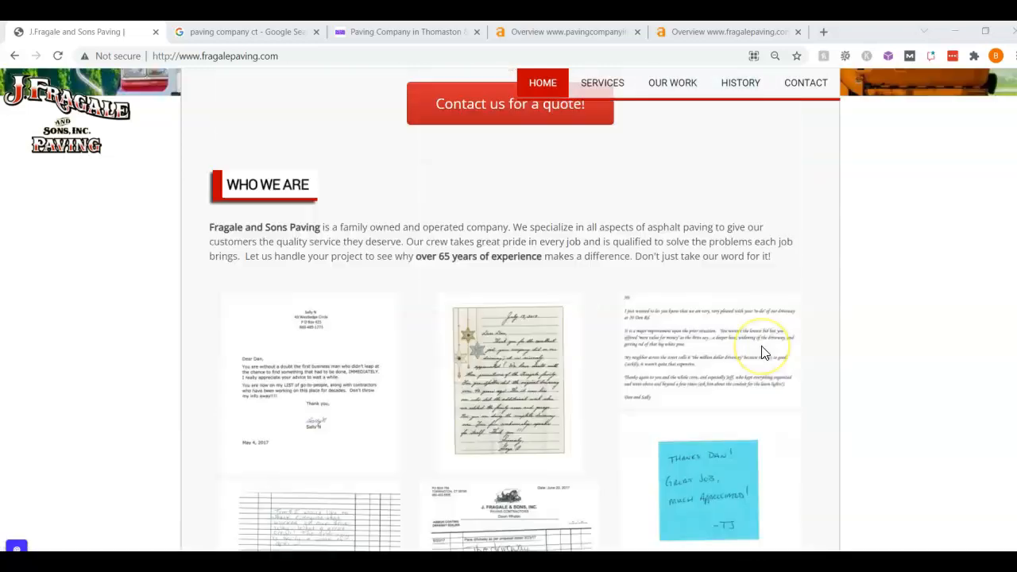
{"action": "scroll", "scroll_direction": "up", "scroll_amount": 3}
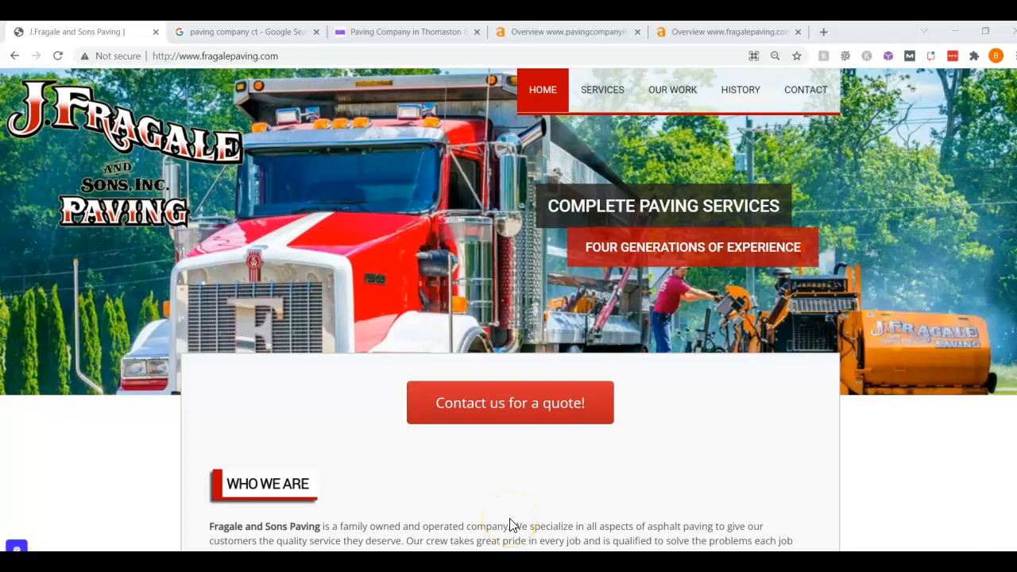
{"action": "scroll", "scroll_direction": "down", "scroll_amount": 3}
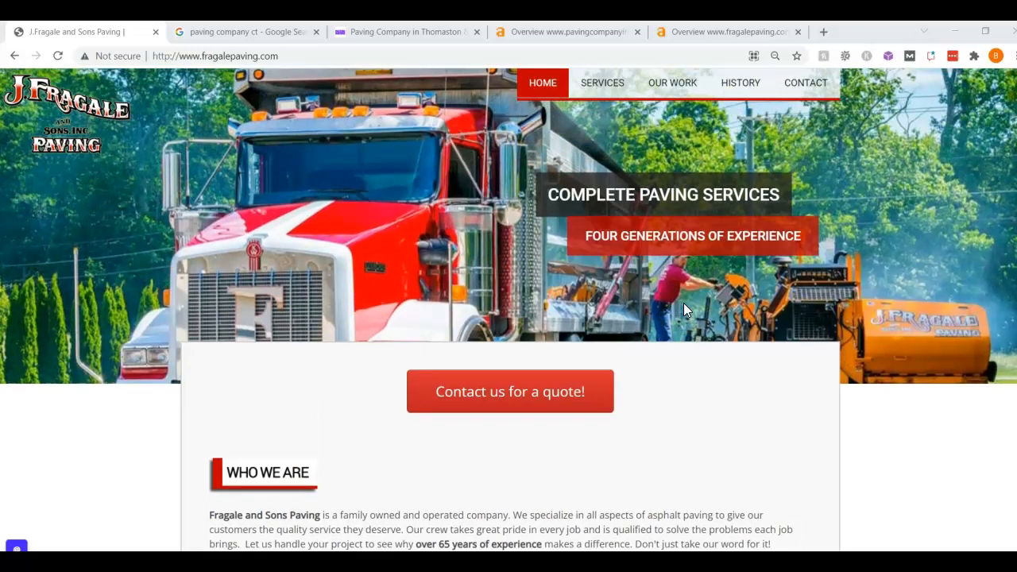
{"action": "scroll", "scroll_direction": "down", "scroll_amount": 3}
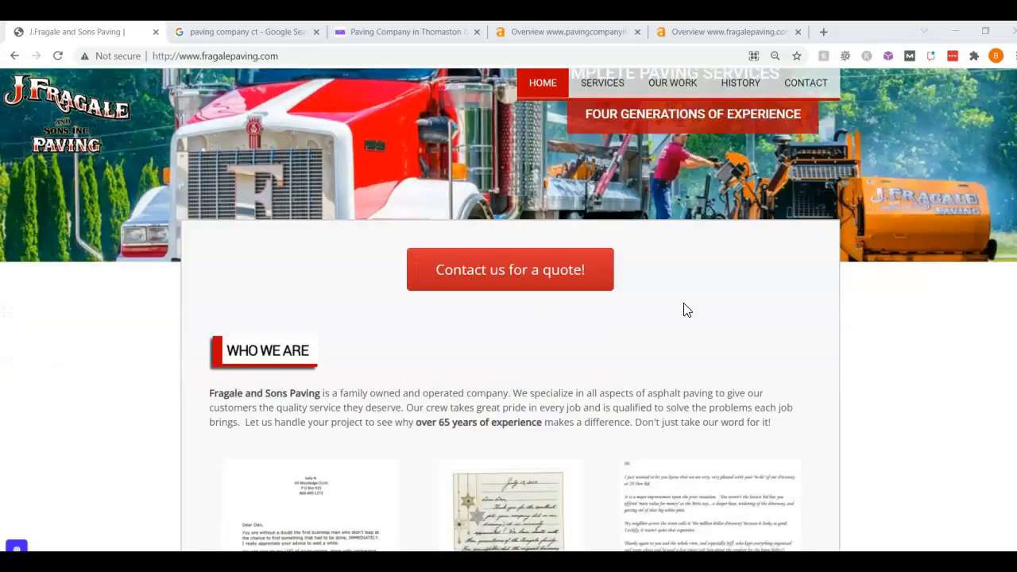
{"action": "scroll", "scroll_direction": "down", "scroll_amount": 3}
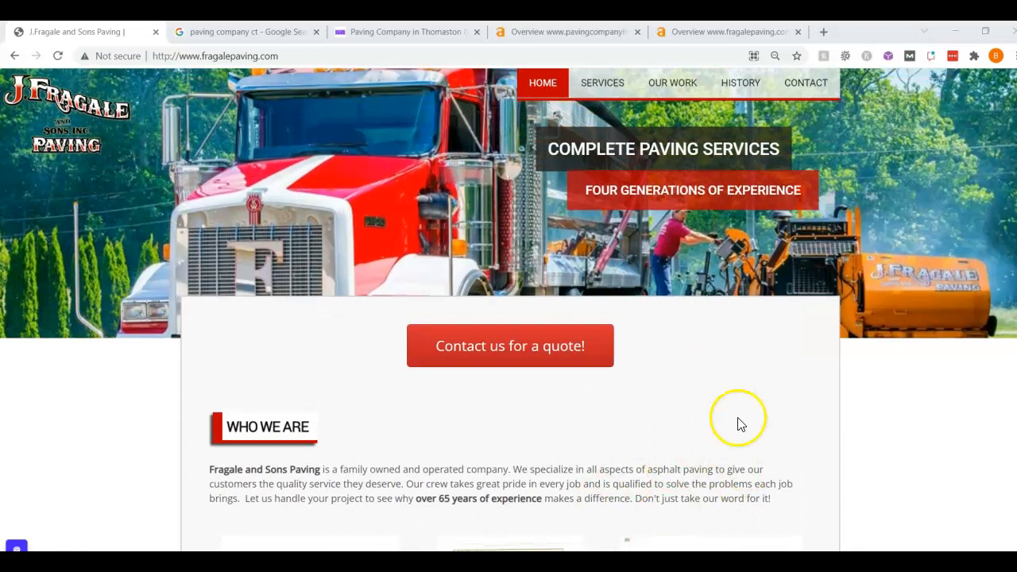
{"action": "mouse_move", "coordinate": [703, 432]}
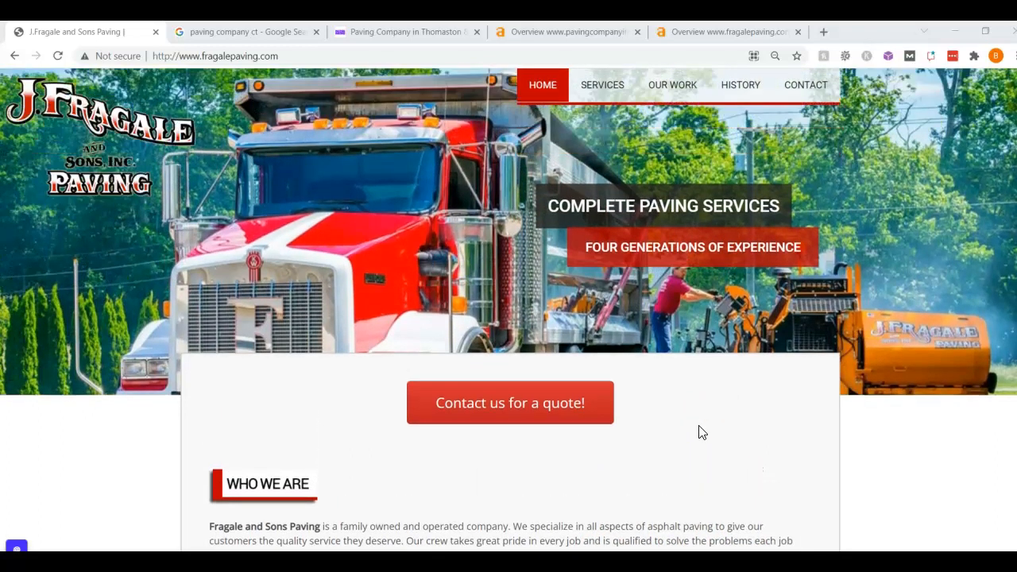
Bring up the 'paving company ct' Google results and scroll to the local paving contractors list.
{"action": "left_click", "coordinate": [226, 32]}
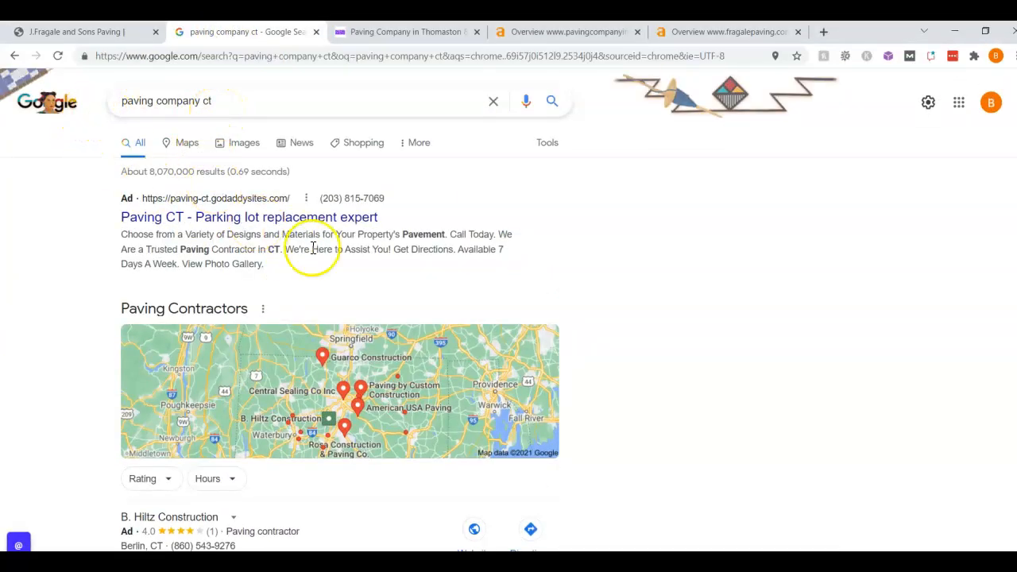
{"action": "scroll", "scroll_direction": "down", "scroll_amount": 3}
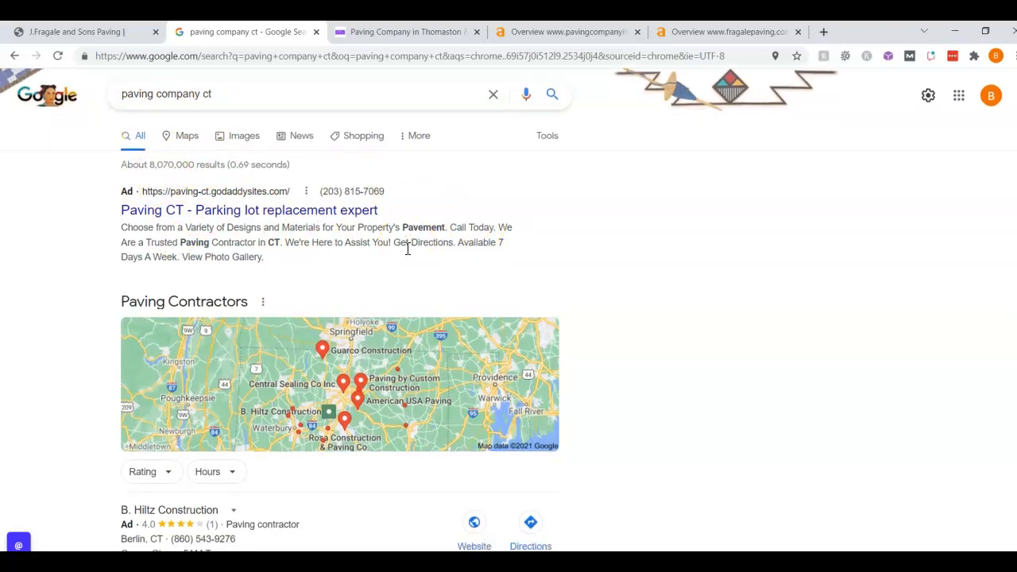
{"action": "scroll", "scroll_direction": "down", "scroll_amount": 3}
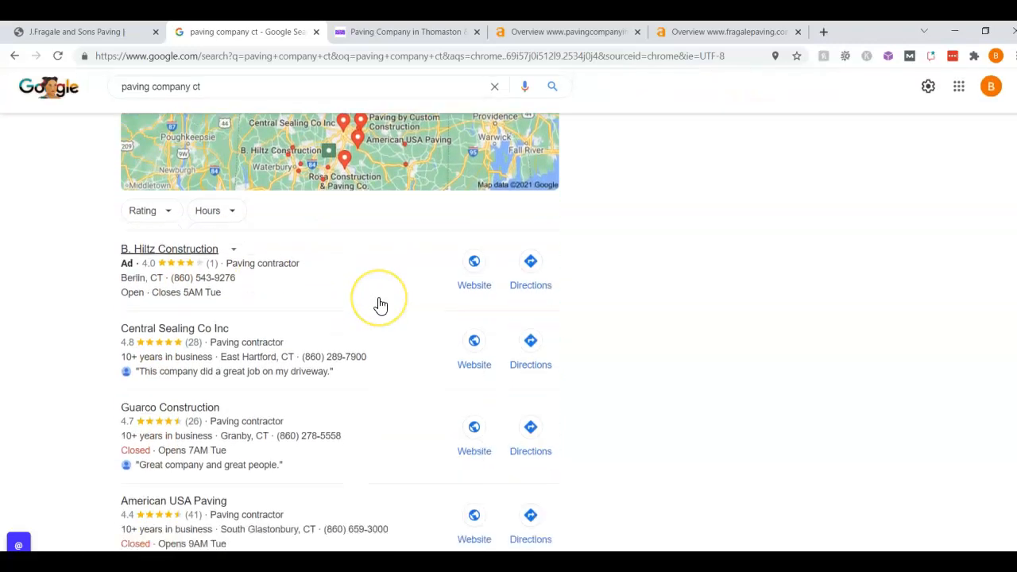
{"action": "scroll", "scroll_direction": "down", "scroll_amount": 3}
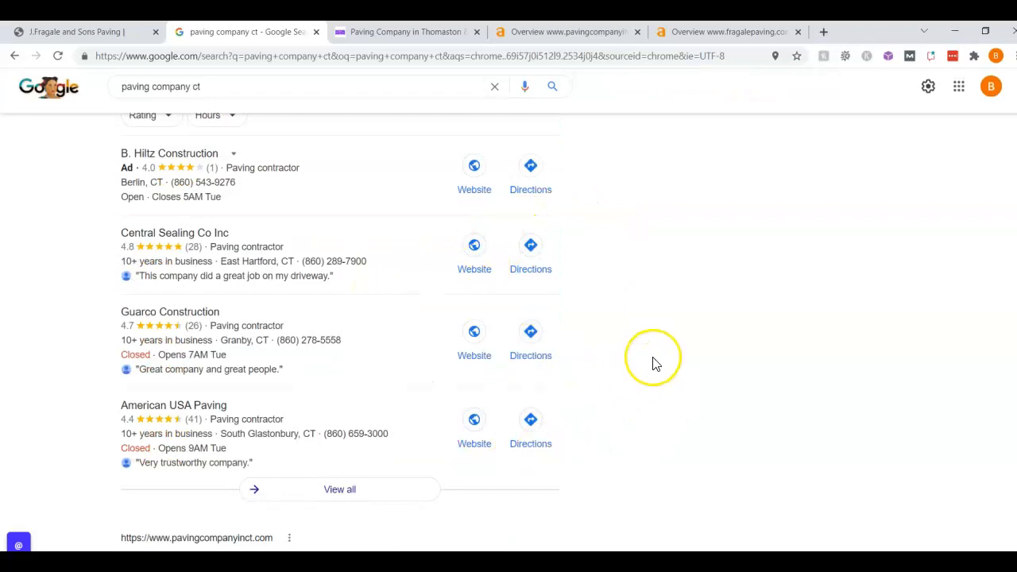
{"action": "mouse_move", "coordinate": [656, 364]}
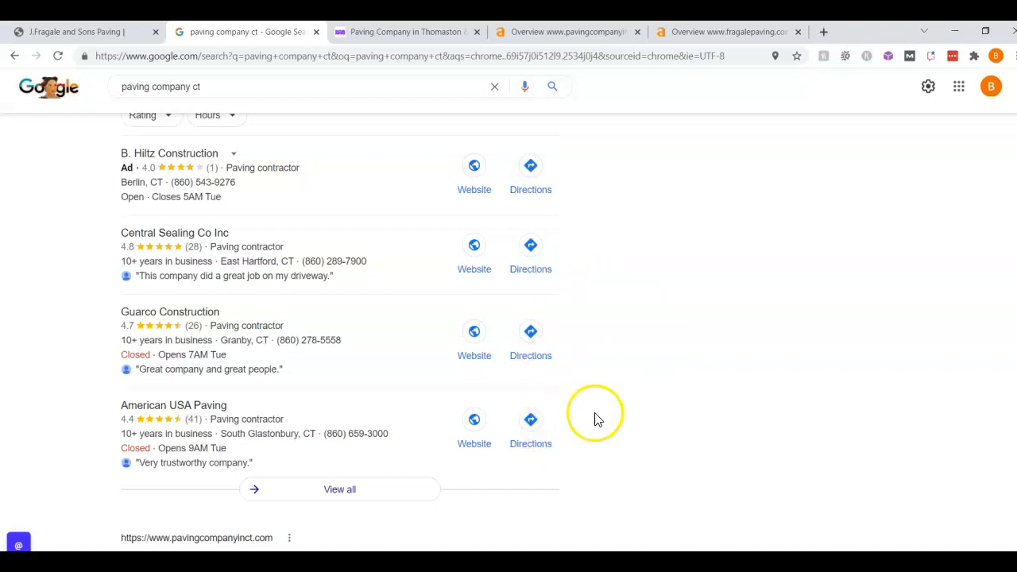
{"action": "mouse_move", "coordinate": [582, 267]}
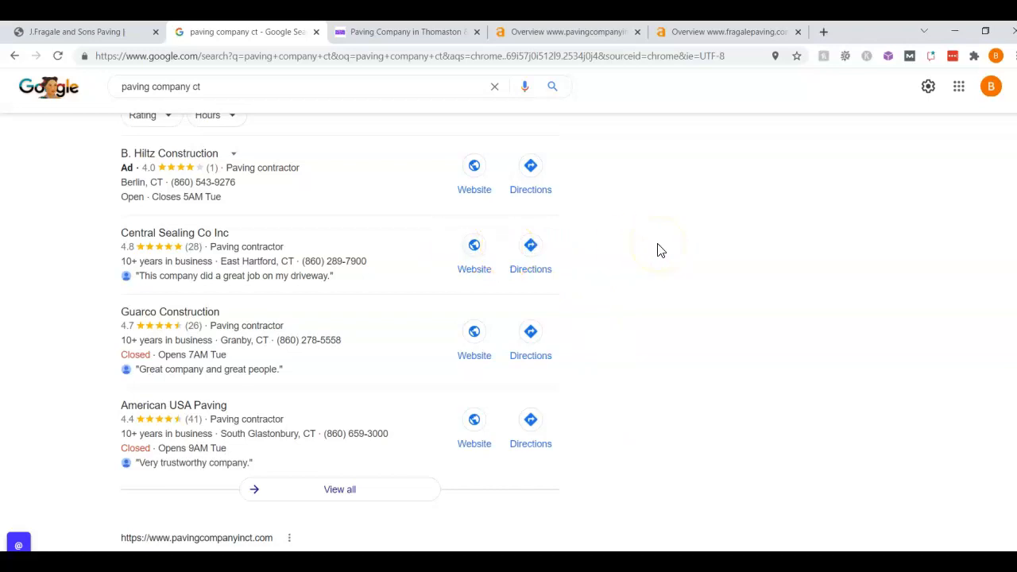
{"action": "mouse_move", "coordinate": [769, 254]}
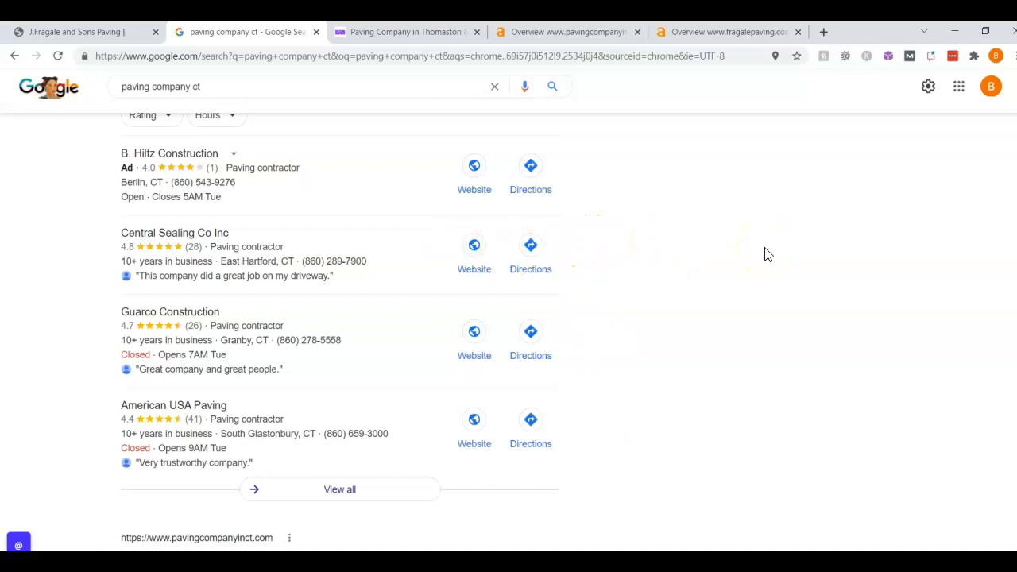
{"action": "mouse_move", "coordinate": [590, 439]}
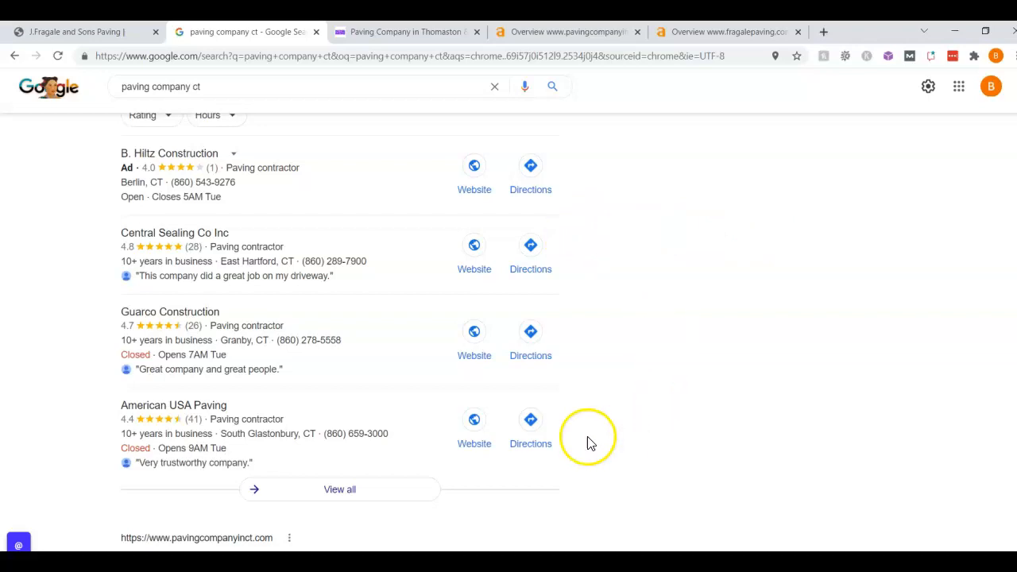
{"action": "mouse_move", "coordinate": [474, 409]}
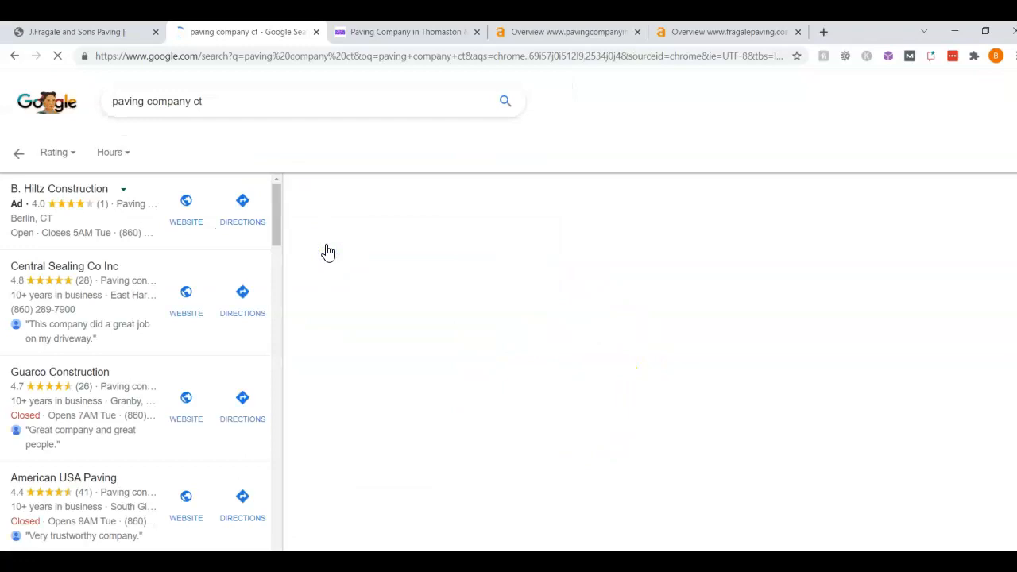
View Central Sealing Co Inc's Google business profile, scrolling its details and reviews.
{"action": "left_click", "coordinate": [64, 267]}
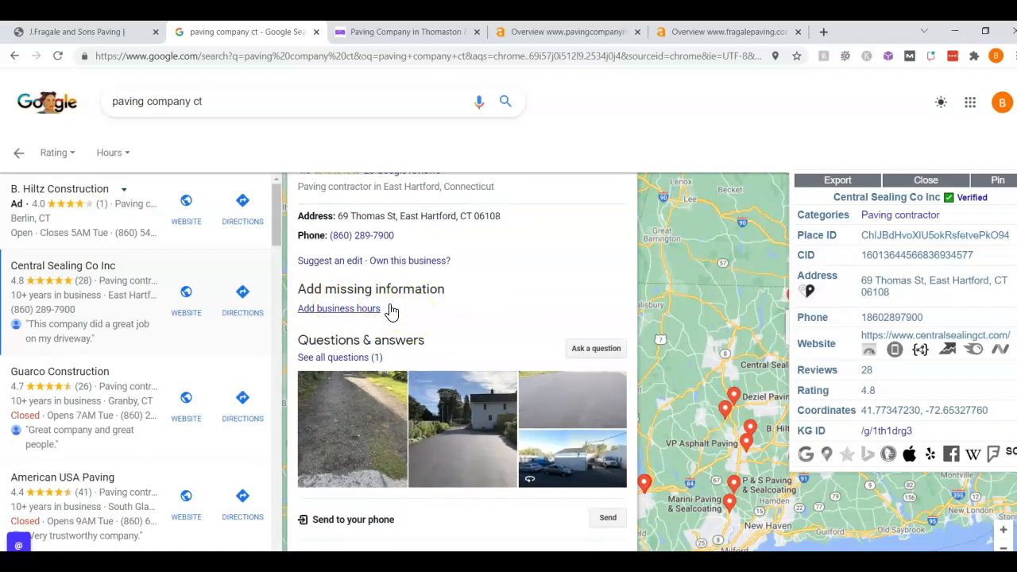
{"action": "scroll", "scroll_direction": "down", "scroll_amount": 3}
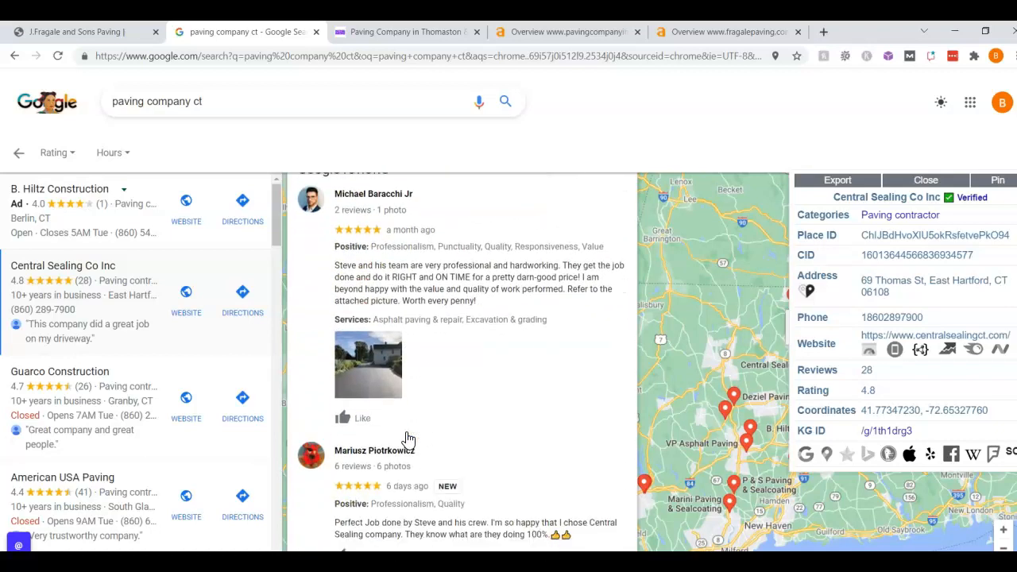
{"action": "scroll", "scroll_direction": "down", "scroll_amount": 3}
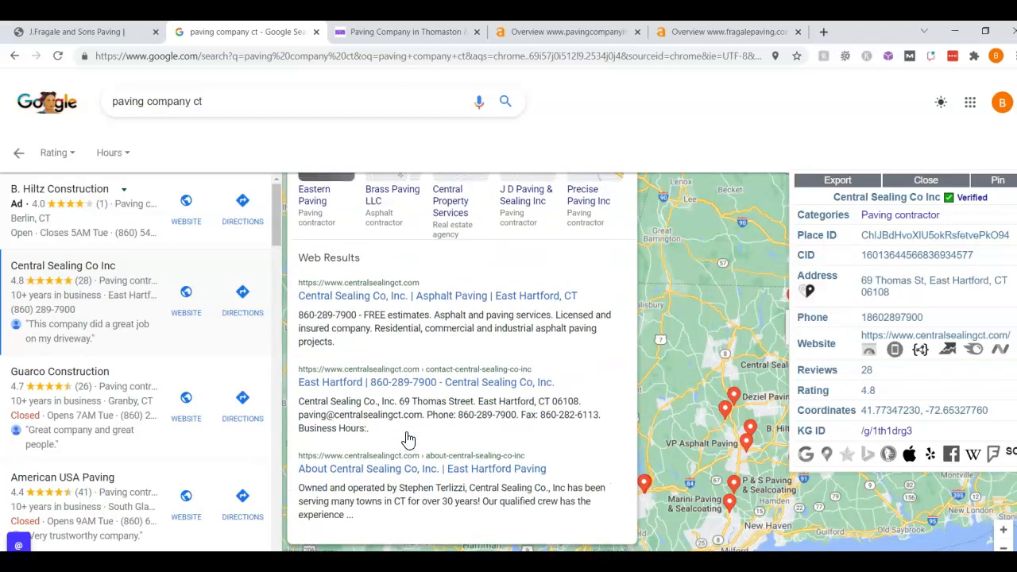
{"action": "scroll", "scroll_direction": "down", "scroll_amount": 3}
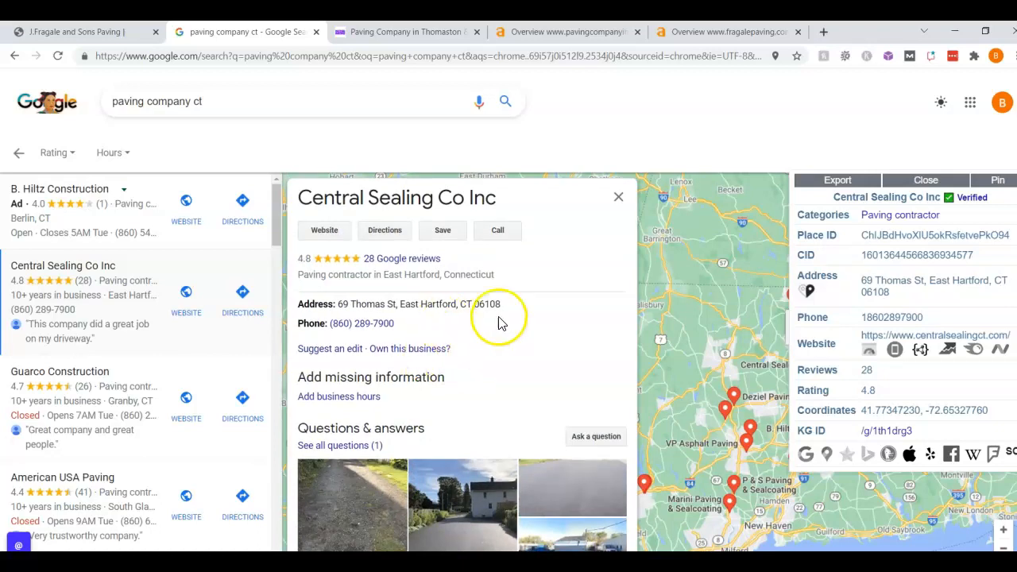
{"action": "mouse_move", "coordinate": [489, 334]}
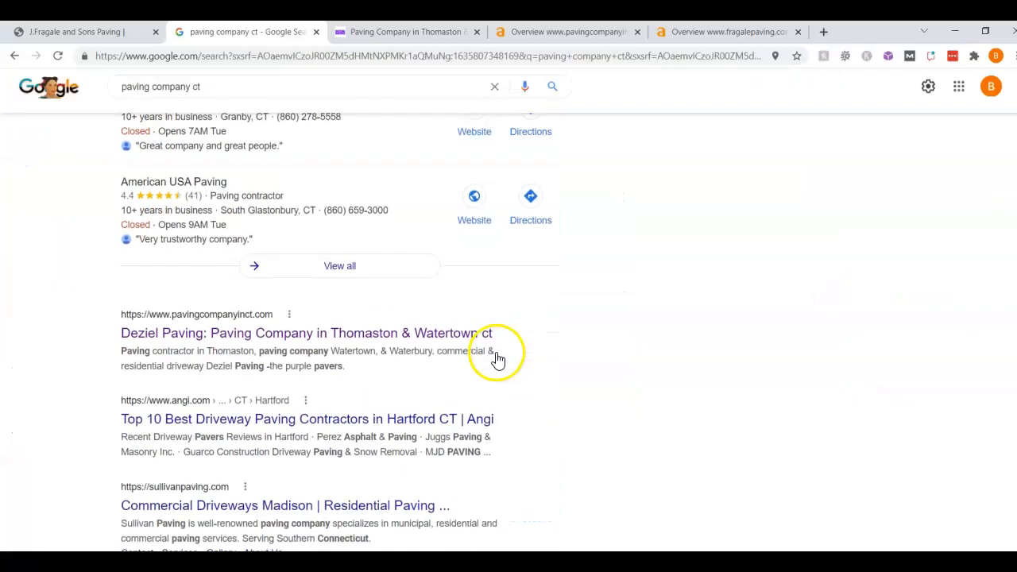
Visit the Deziel Paving website from the organic results for Thomaston & Watertown ct.
{"action": "scroll", "scroll_direction": "down", "scroll_amount": 3}
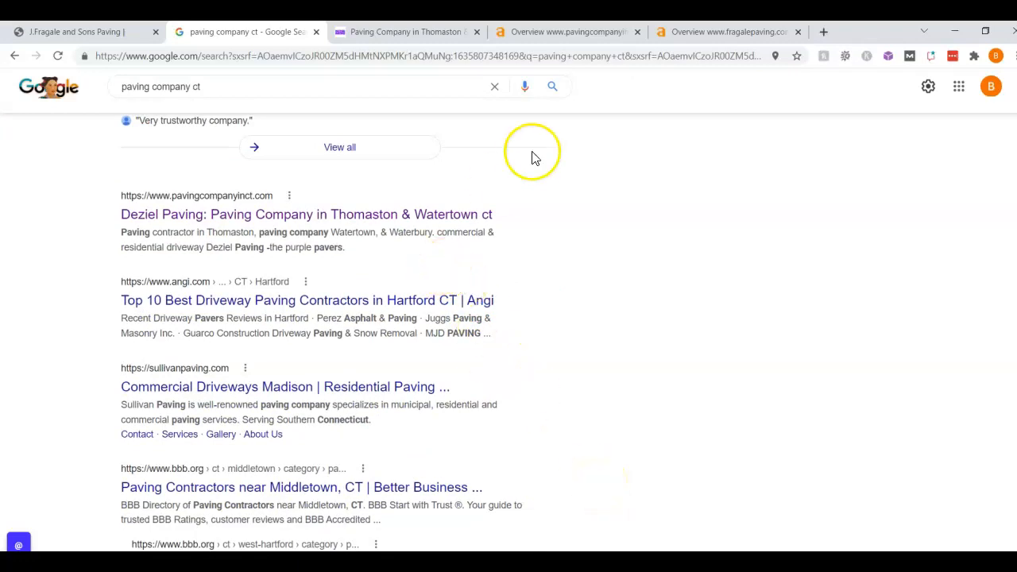
{"action": "scroll", "scroll_direction": "down", "scroll_amount": 3}
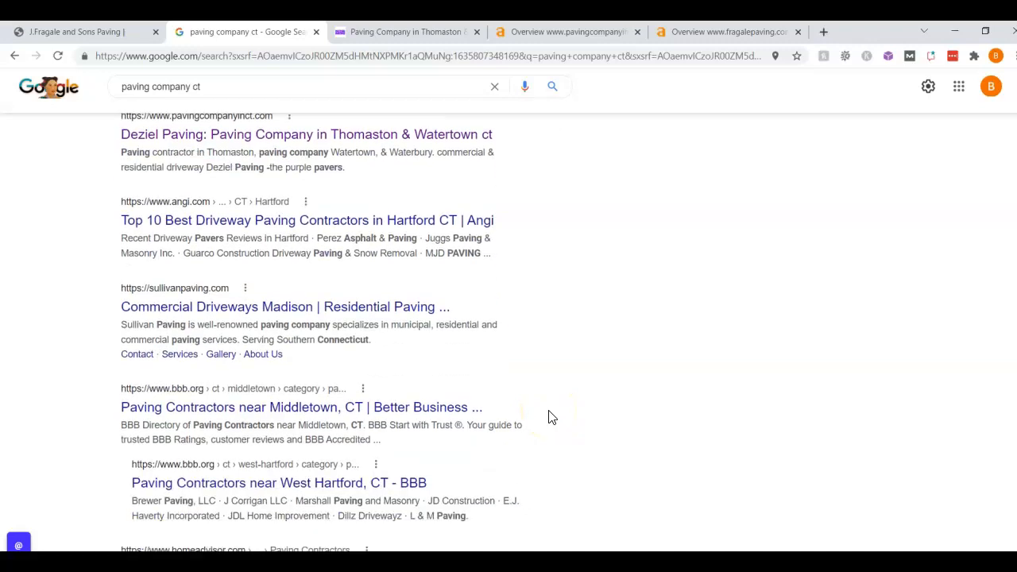
{"action": "scroll", "scroll_direction": "down", "scroll_amount": 3}
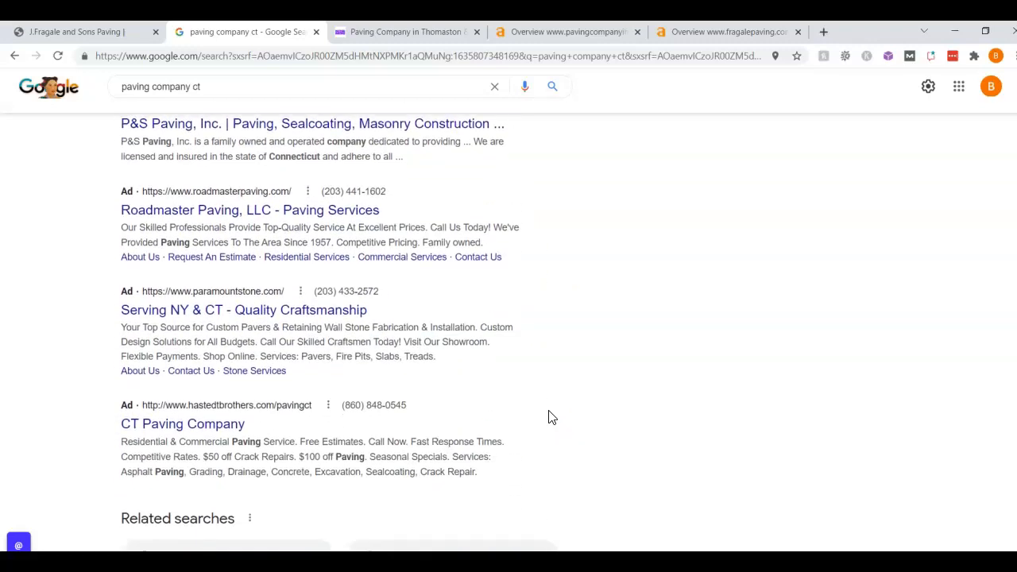
{"action": "scroll", "scroll_direction": "down", "scroll_amount": 3}
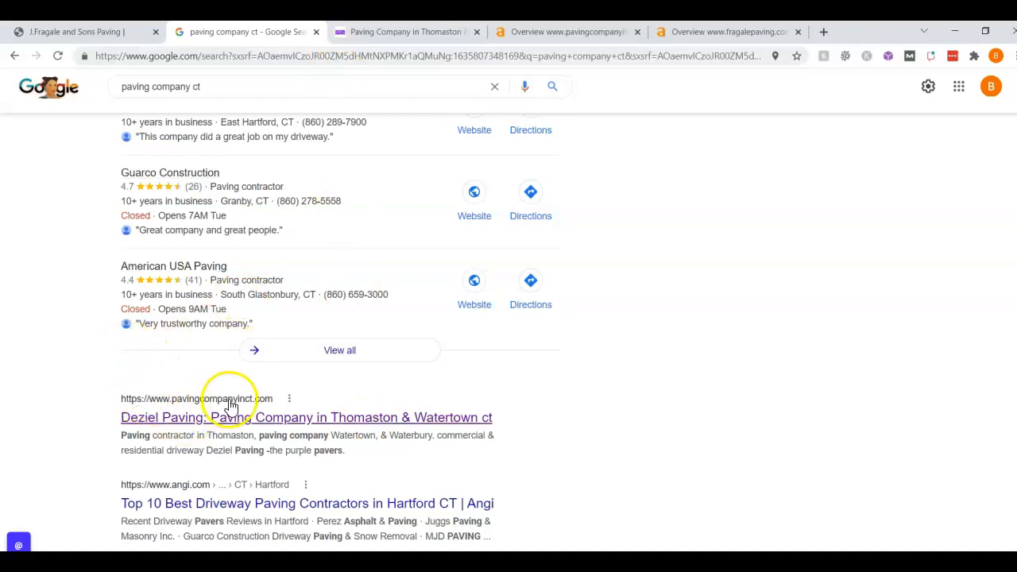
{"action": "left_click", "coordinate": [216, 416]}
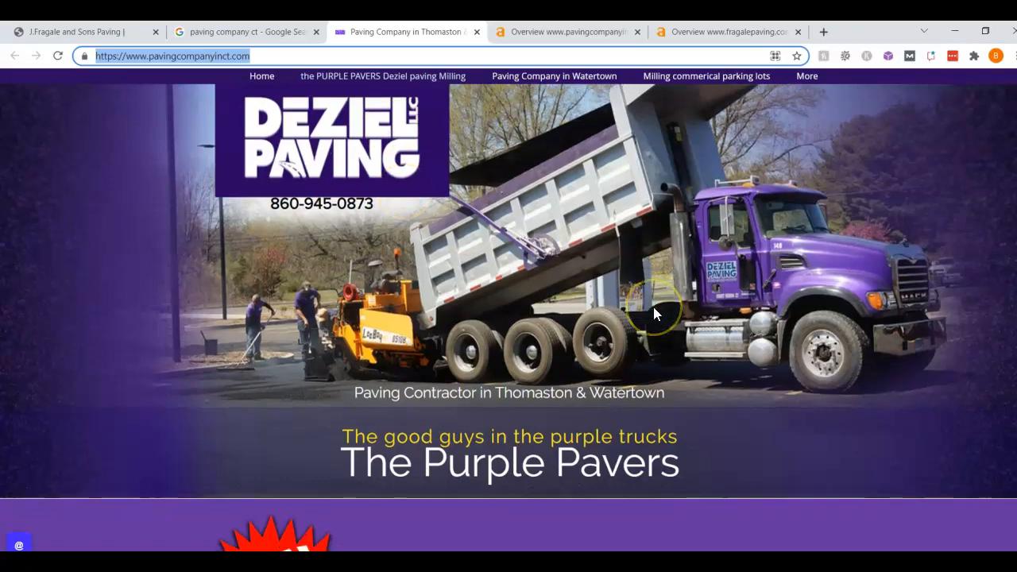
{"action": "scroll", "scroll_direction": "down", "scroll_amount": 3}
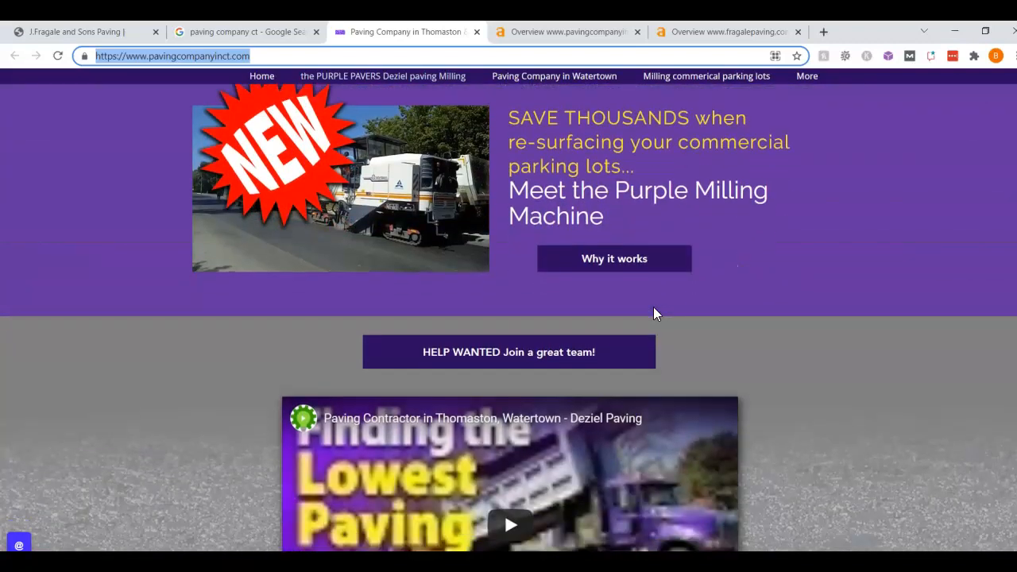
{"action": "scroll", "scroll_direction": "down", "scroll_amount": 3}
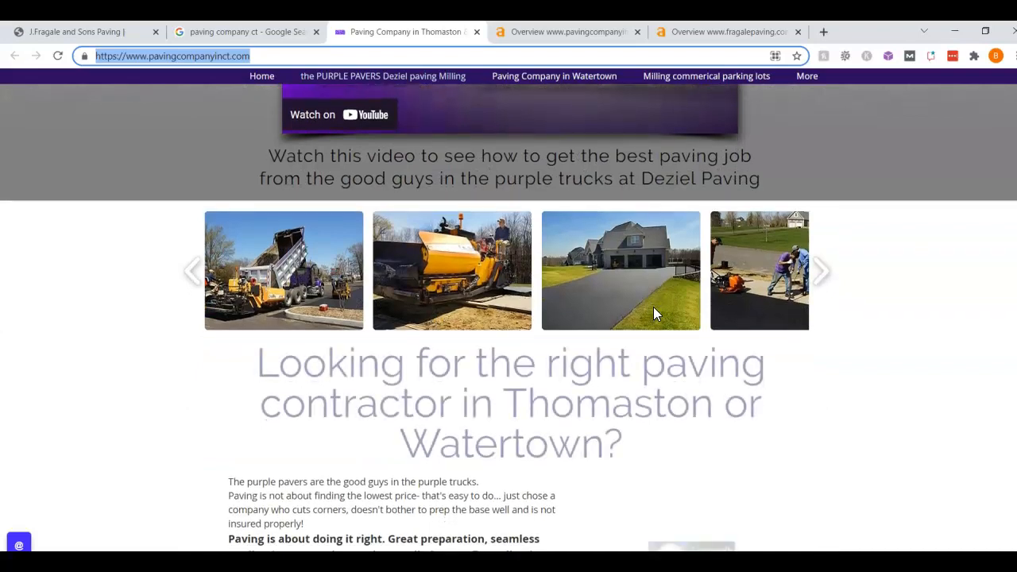
{"action": "scroll", "scroll_direction": "down", "scroll_amount": 3}
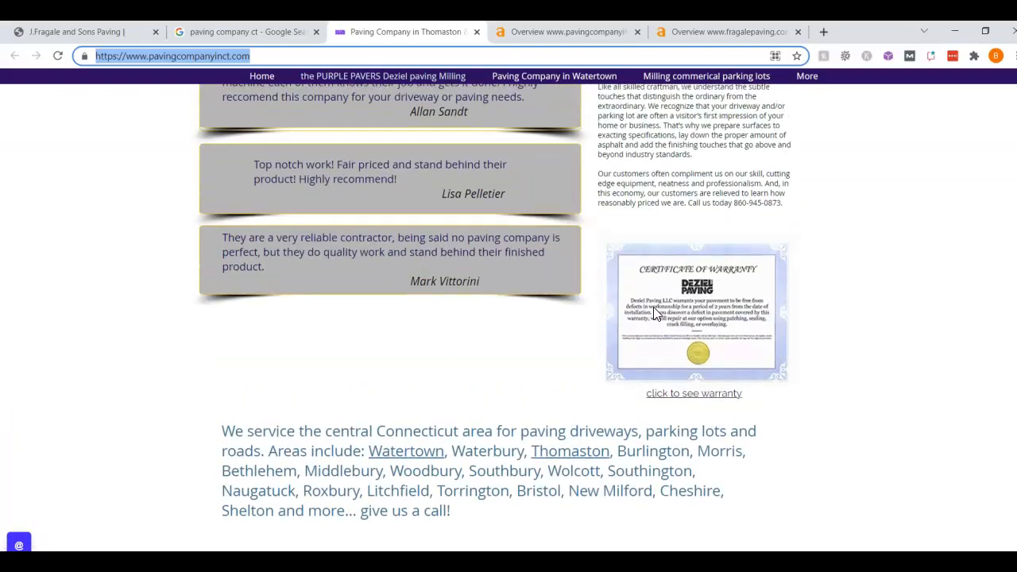
{"action": "scroll", "scroll_direction": "up", "scroll_amount": 3}
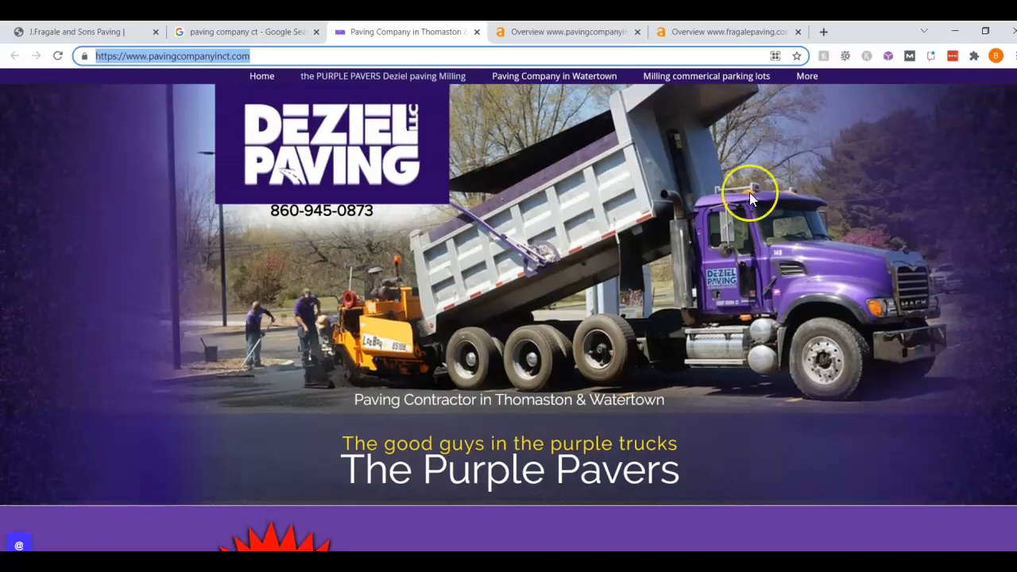
{"action": "mouse_move", "coordinate": [715, 197]}
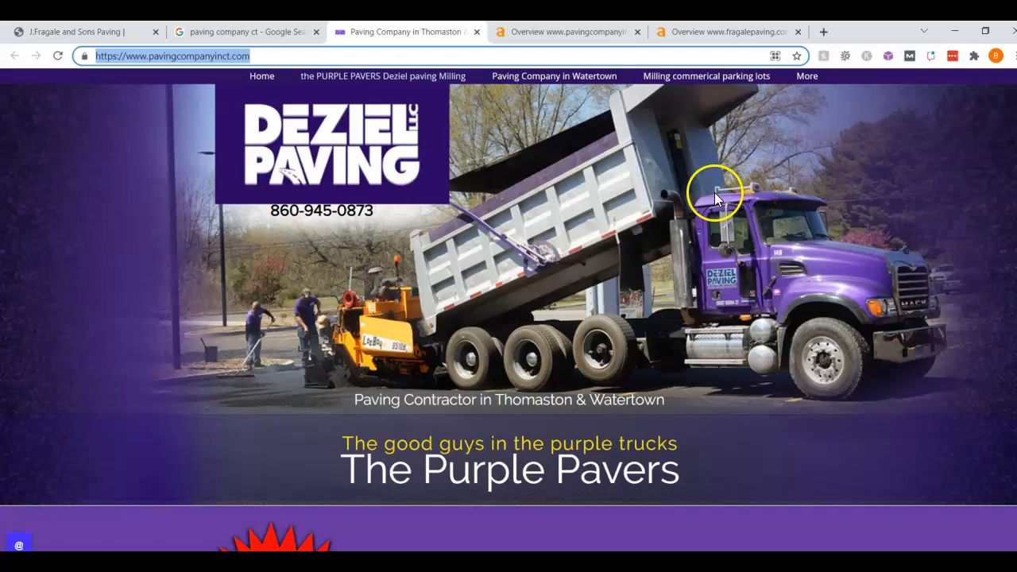
{"action": "left_click", "coordinate": [574, 32]}
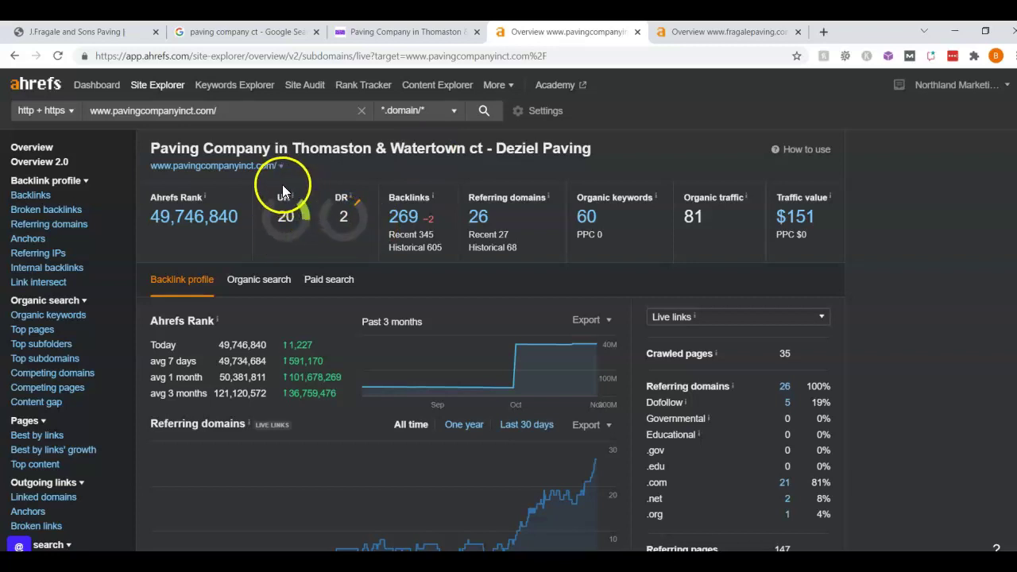
{"action": "mouse_move", "coordinate": [279, 232]}
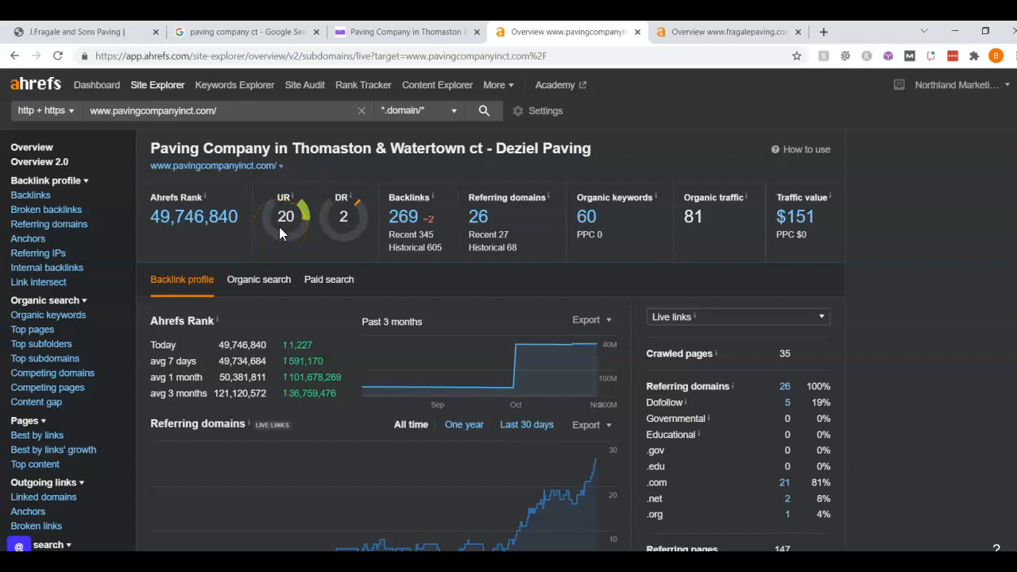
{"action": "mouse_move", "coordinate": [350, 242]}
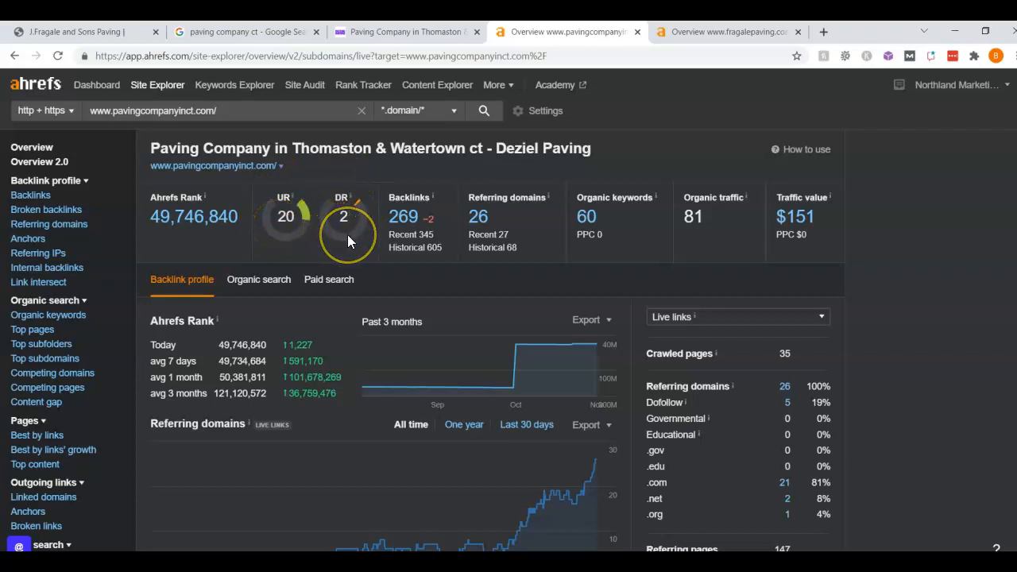
{"action": "mouse_move", "coordinate": [284, 235]}
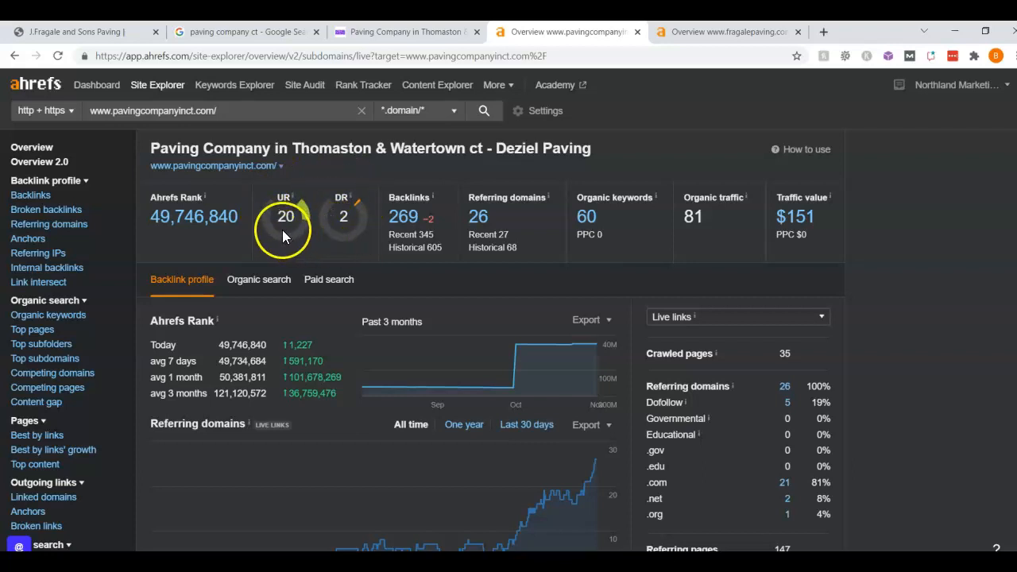
{"action": "mouse_move", "coordinate": [334, 256]}
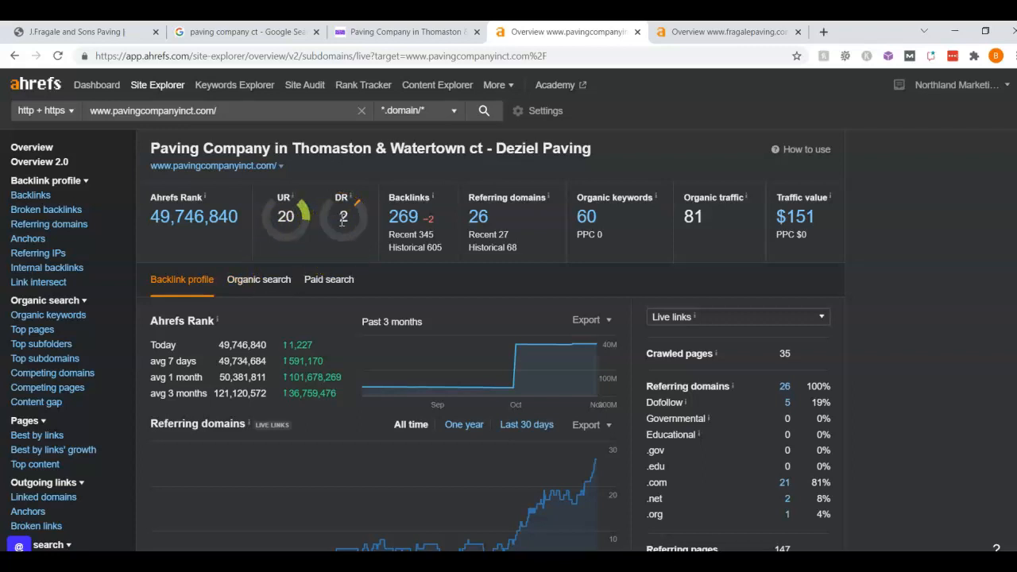
{"action": "mouse_move", "coordinate": [299, 242]}
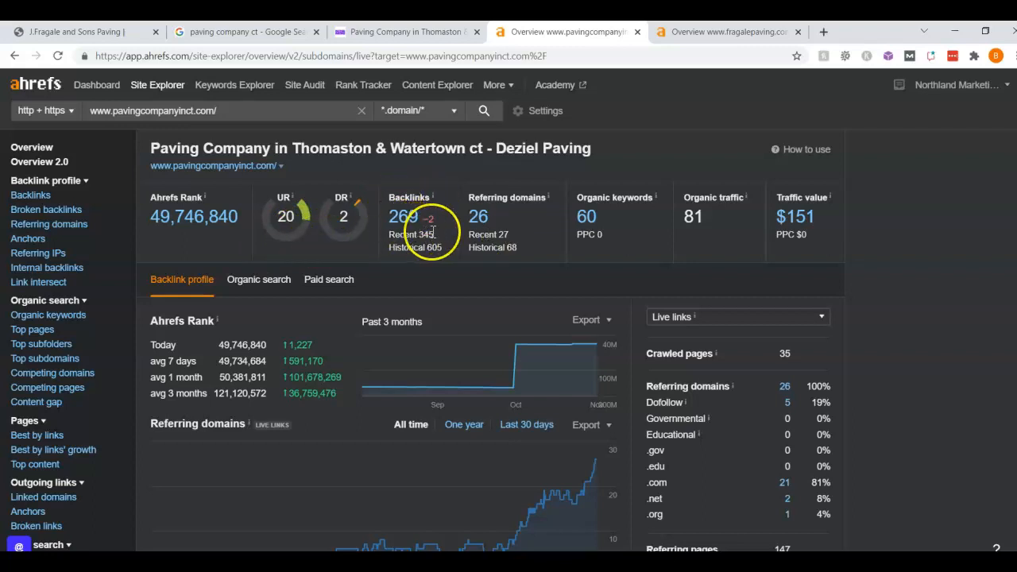
{"action": "mouse_move", "coordinate": [475, 283]}
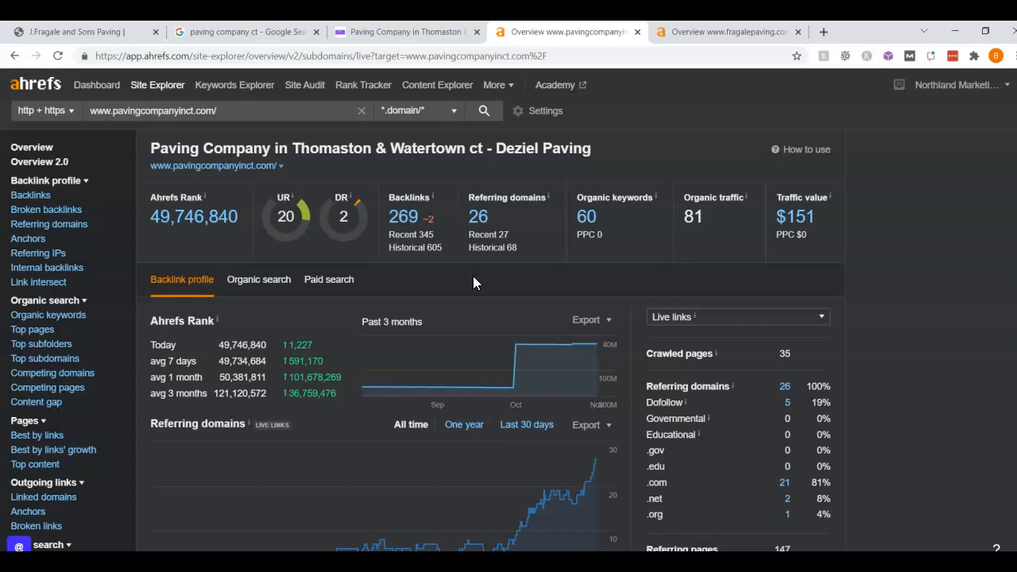
{"action": "mouse_move", "coordinate": [540, 232]}
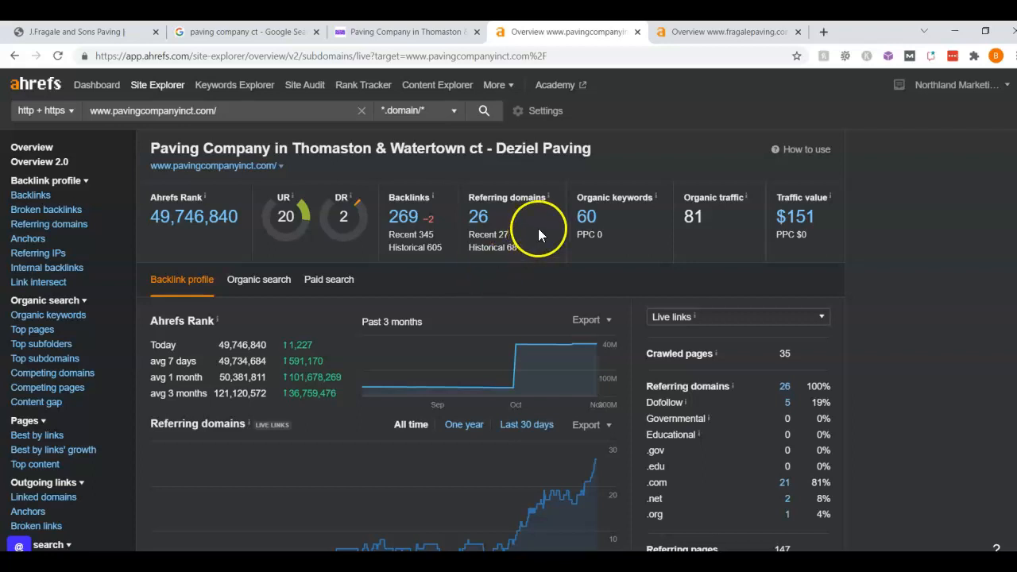
Open the organic keywords report for pavingcompanyinct.com from its Ahrefs overview.
{"action": "left_click", "coordinate": [588, 216]}
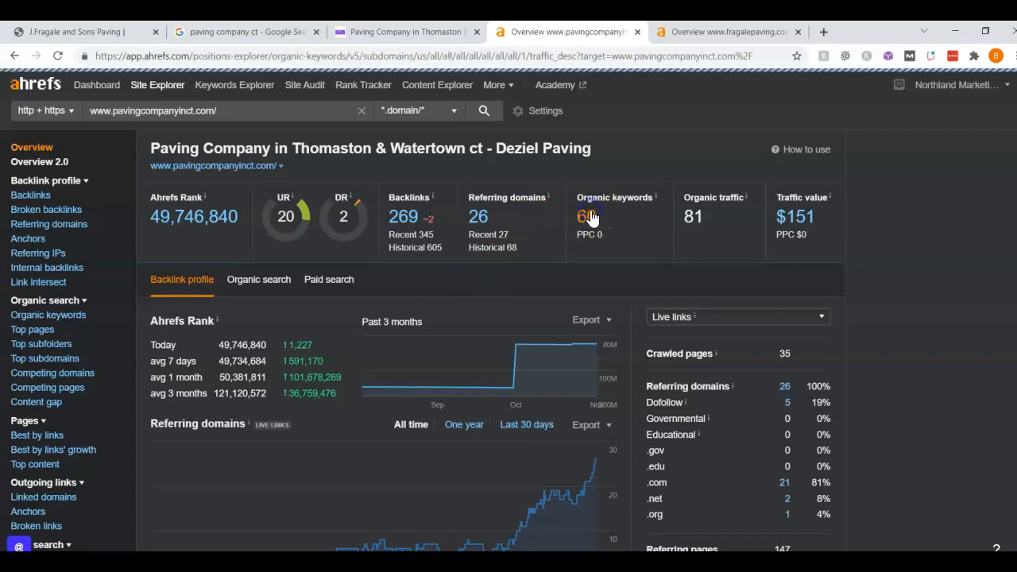
{"action": "left_click", "coordinate": [590, 216]}
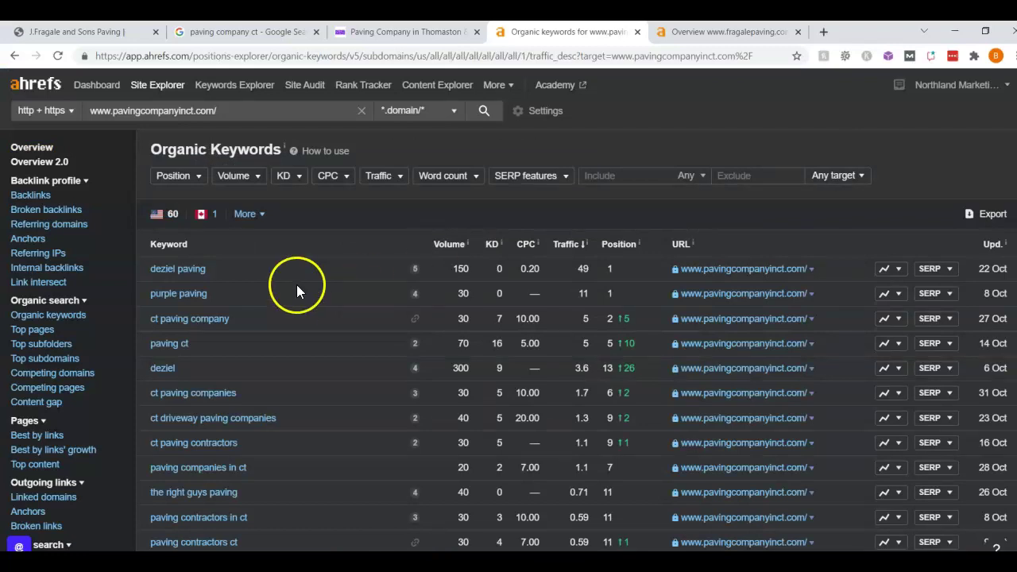
{"action": "mouse_move", "coordinate": [167, 326]}
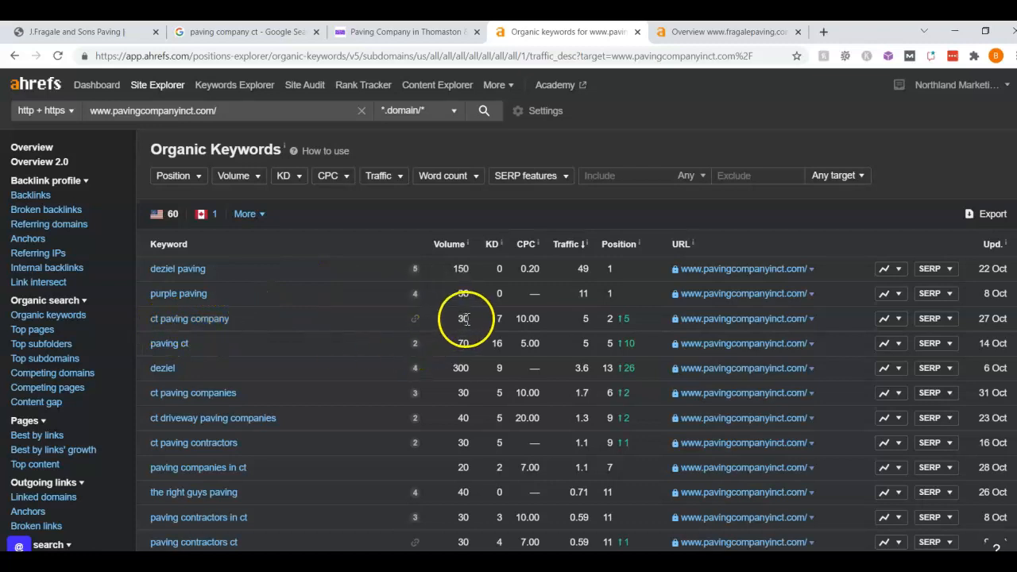
{"action": "mouse_move", "coordinate": [246, 343]}
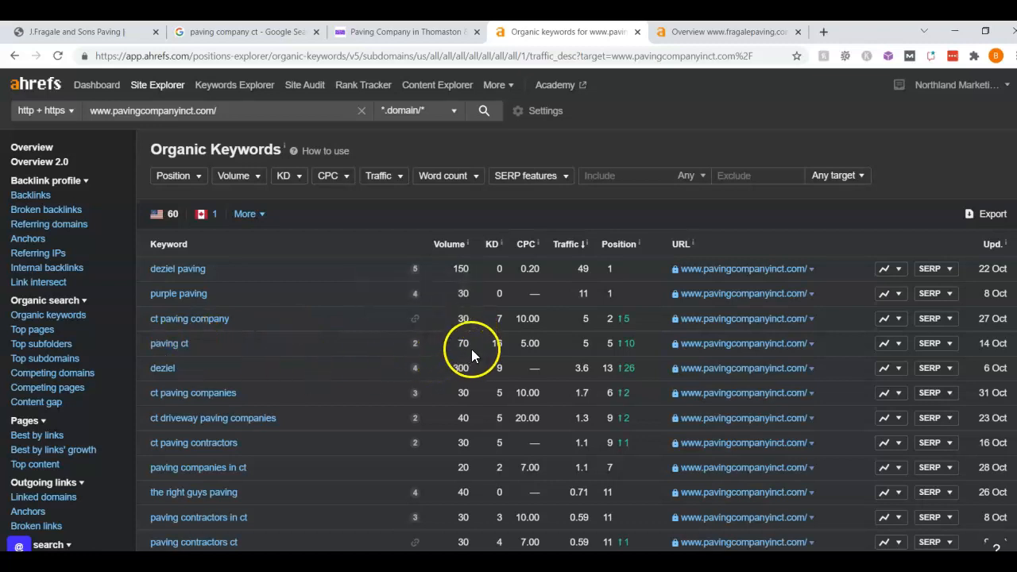
{"action": "mouse_move", "coordinate": [315, 386]}
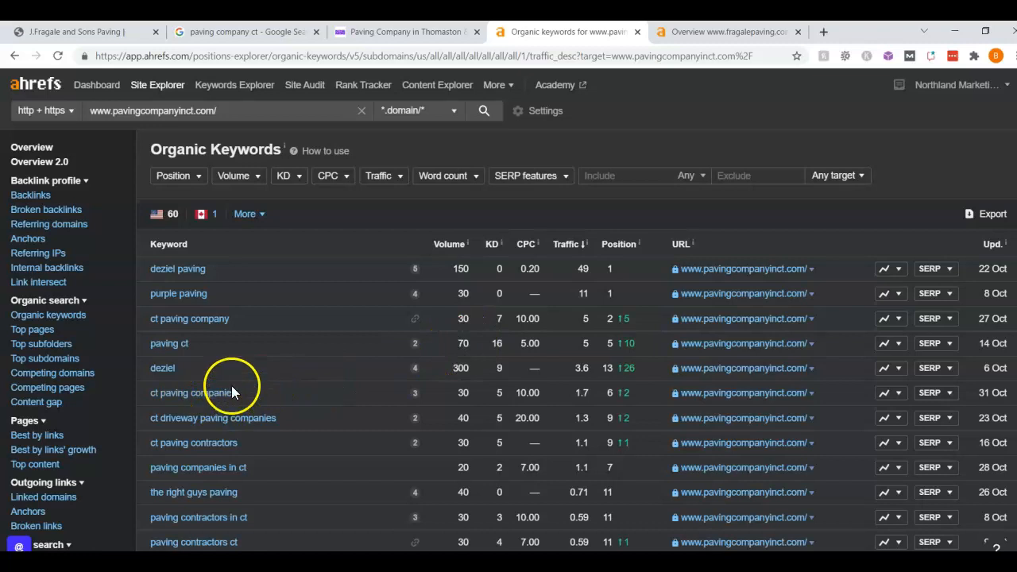
{"action": "mouse_move", "coordinate": [459, 392]}
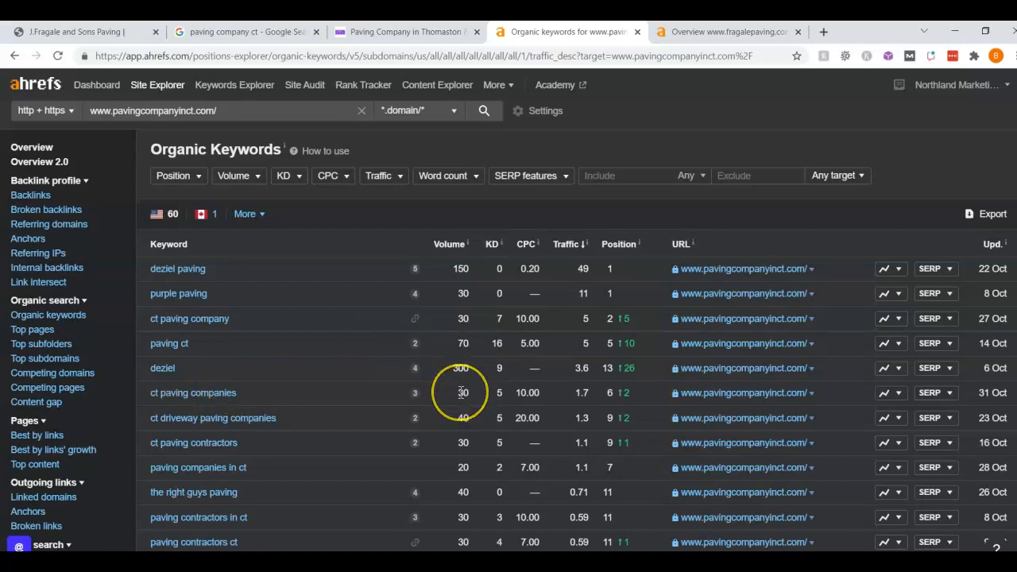
{"action": "scroll", "scroll_direction": "down", "scroll_amount": 3}
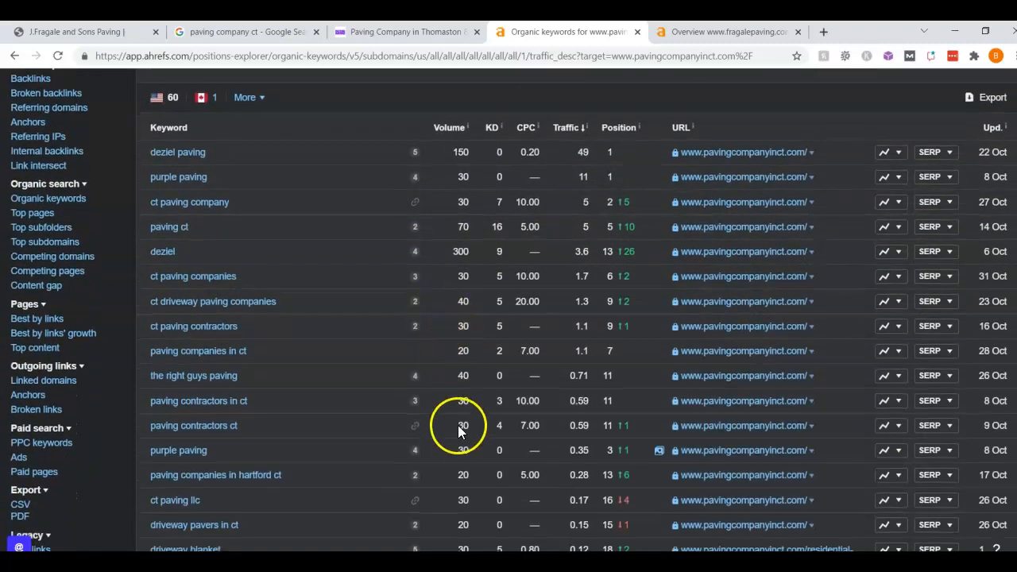
{"action": "mouse_move", "coordinate": [454, 474]}
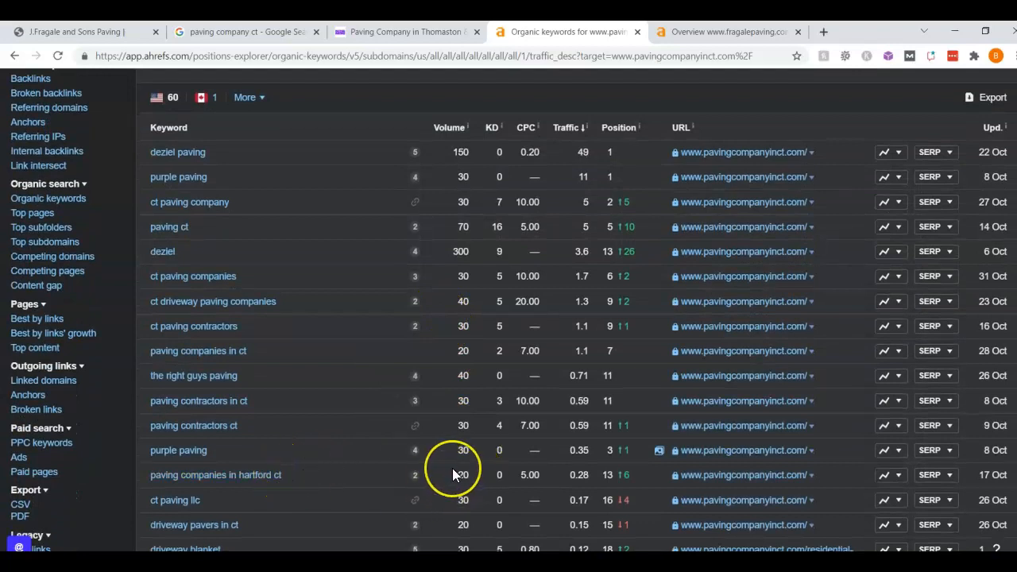
{"action": "scroll", "scroll_direction": "down", "scroll_amount": 3}
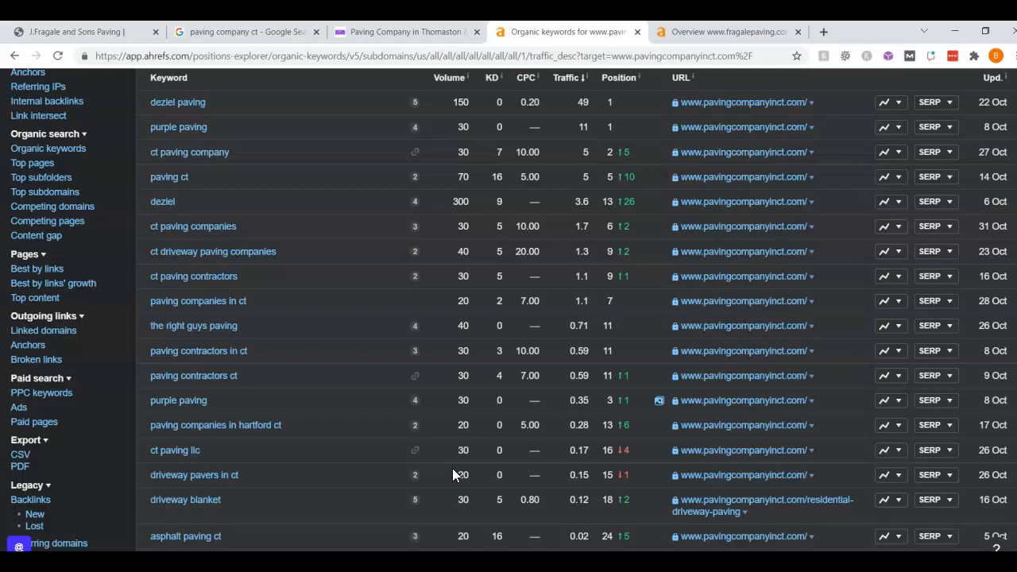
{"action": "scroll", "scroll_direction": "down", "scroll_amount": 3}
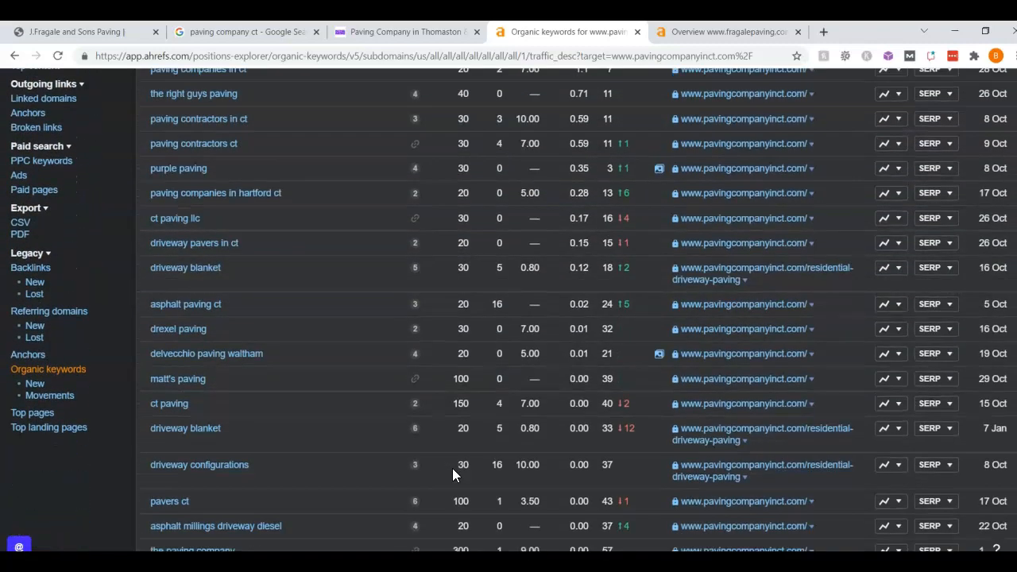
{"action": "scroll", "scroll_direction": "down", "scroll_amount": 3}
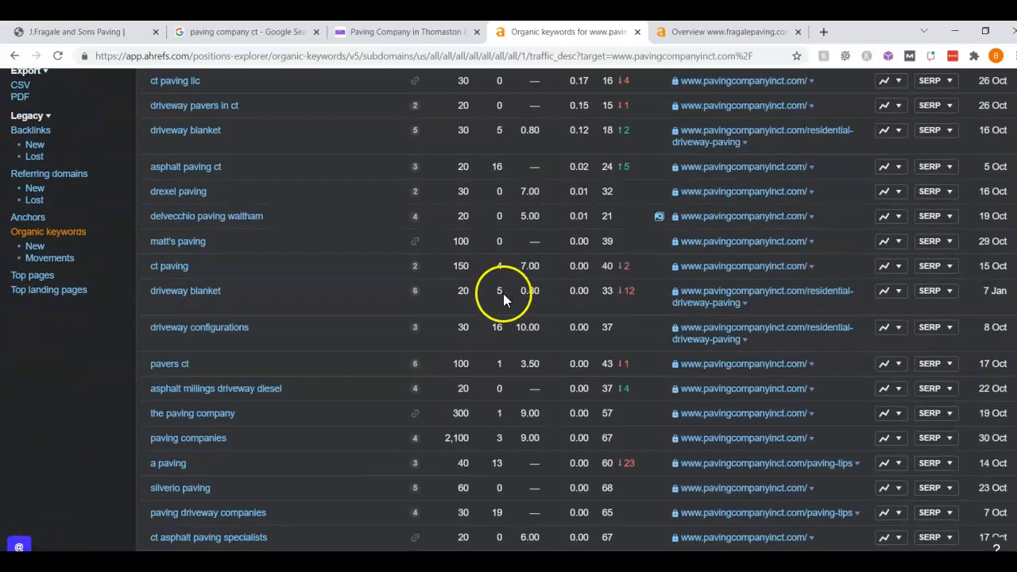
{"action": "left_click", "coordinate": [731, 32]}
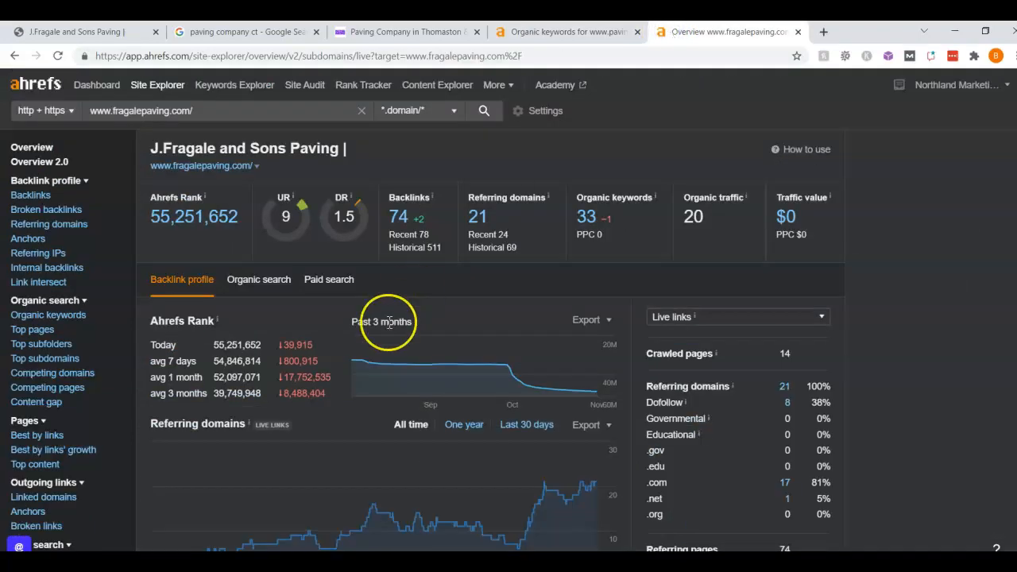
{"action": "mouse_move", "coordinate": [302, 245]}
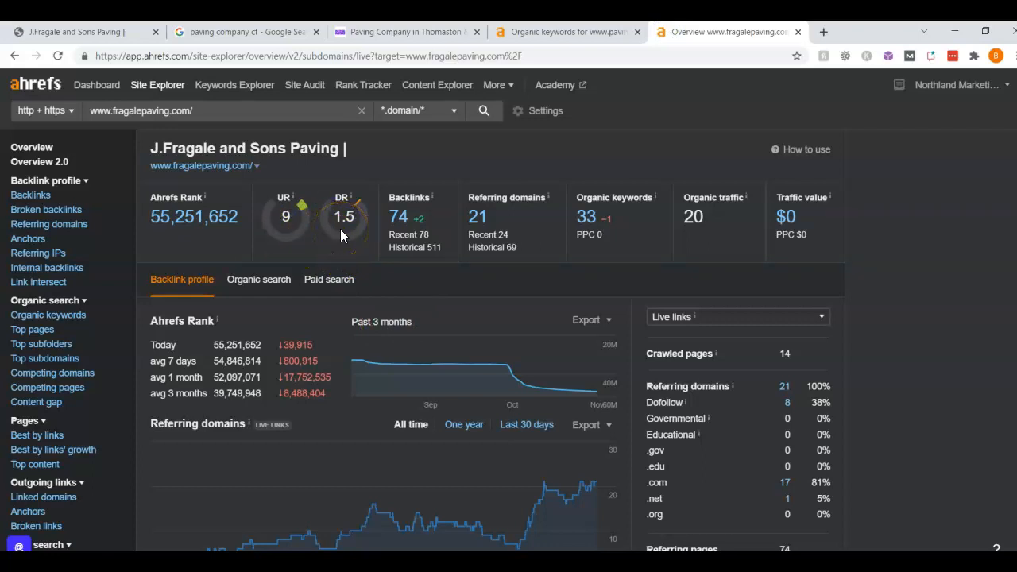
{"action": "mouse_move", "coordinate": [408, 226]}
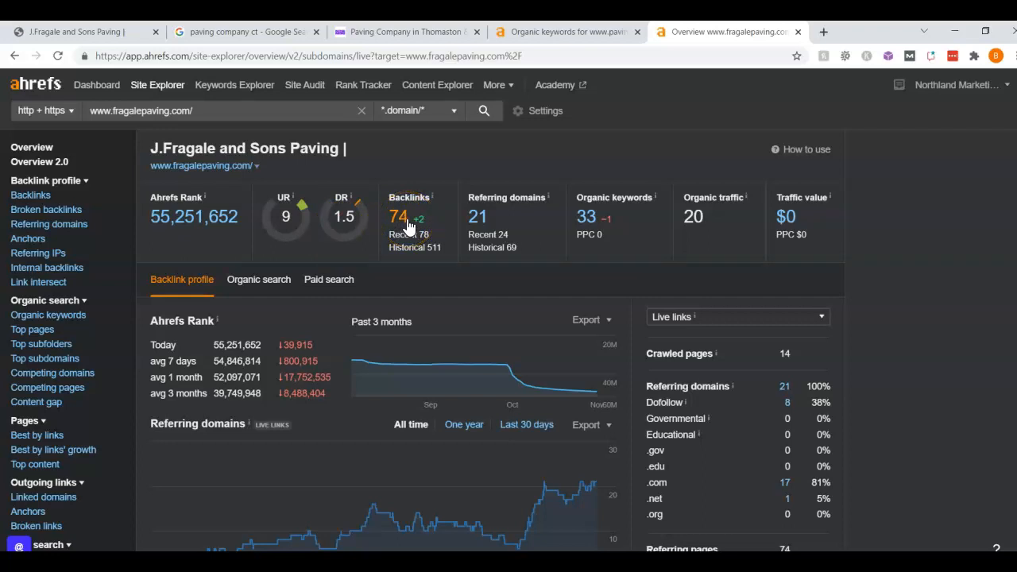
View fragalepaving.com's organic keywords, with 'fragale paving' first and 'ct paving contractors' at 23.
{"action": "left_click", "coordinate": [585, 216]}
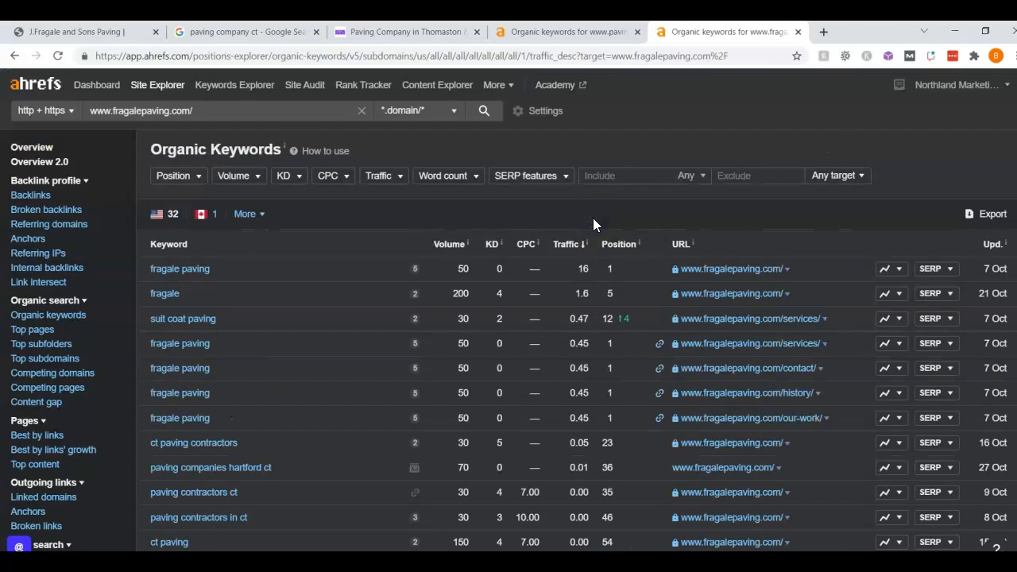
{"action": "scroll", "scroll_direction": "down", "scroll_amount": 3}
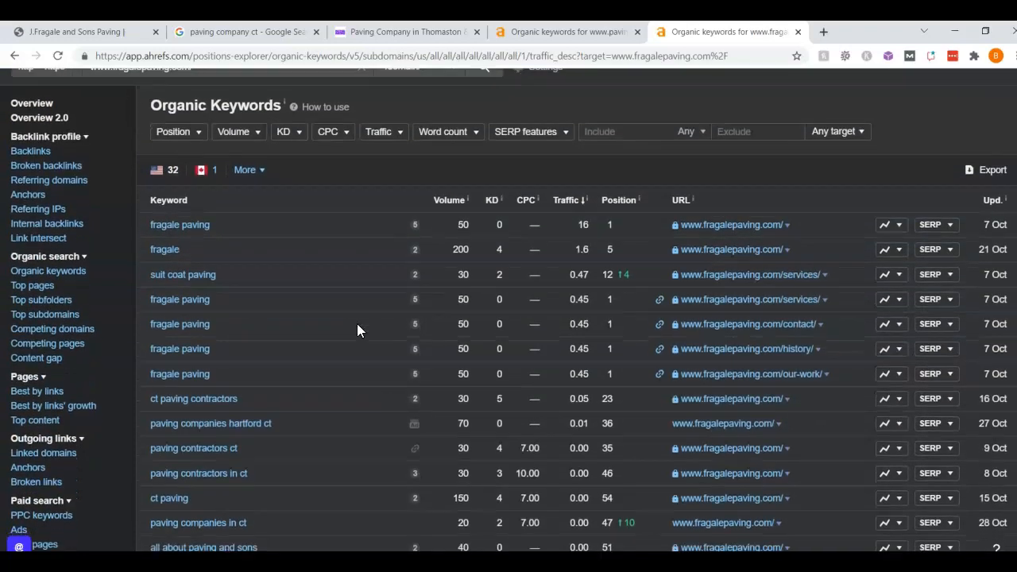
{"action": "scroll", "scroll_direction": "down", "scroll_amount": 3}
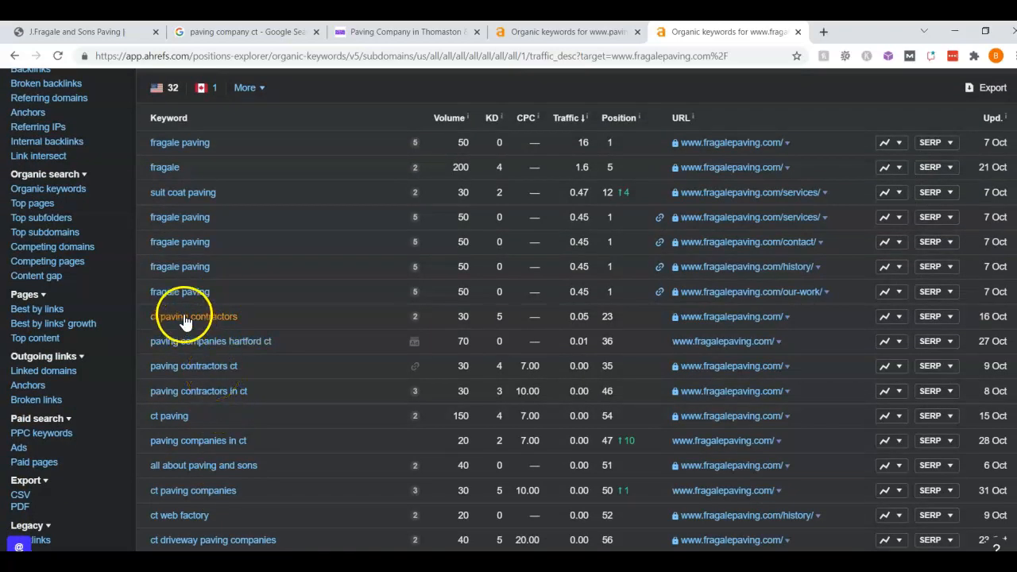
{"action": "mouse_move", "coordinate": [603, 312]}
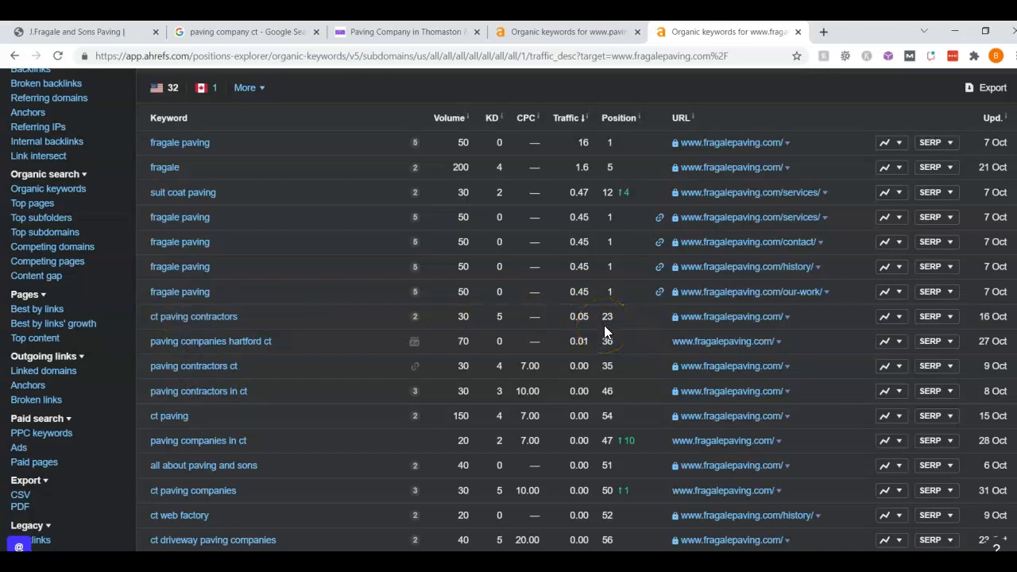
{"action": "mouse_move", "coordinate": [391, 347]}
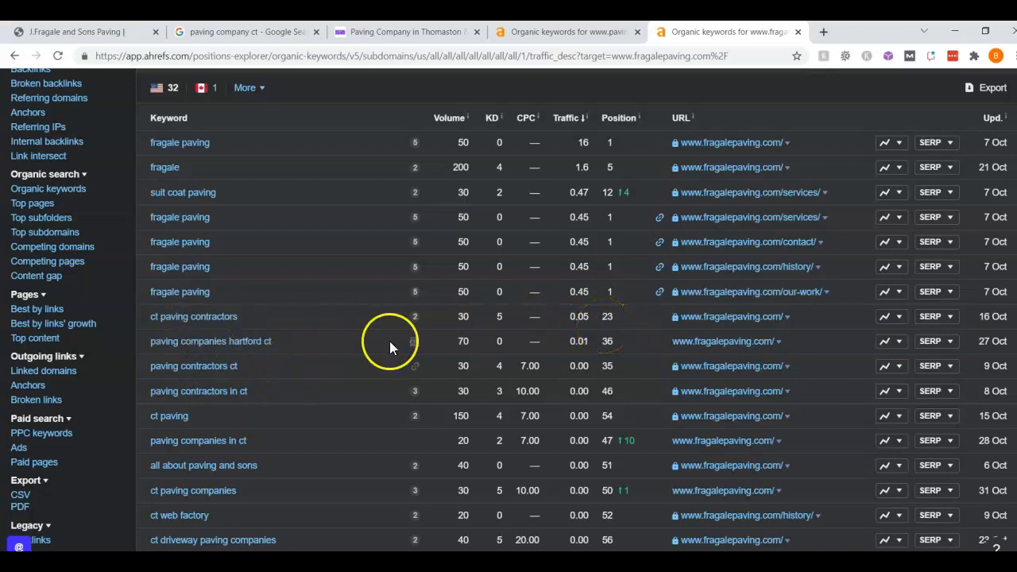
{"action": "mouse_move", "coordinate": [616, 367]}
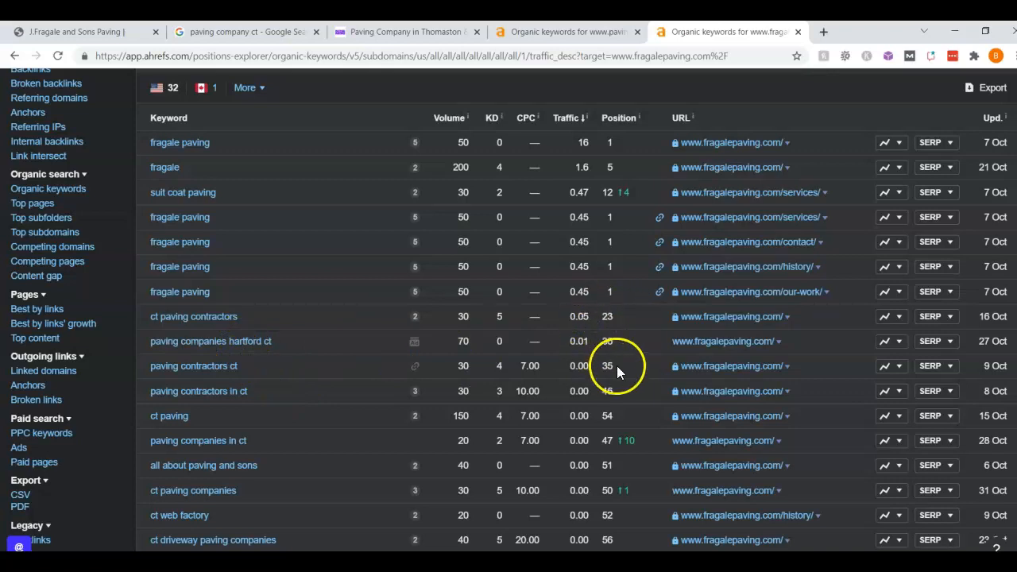
{"action": "scroll", "scroll_direction": "down", "scroll_amount": 3}
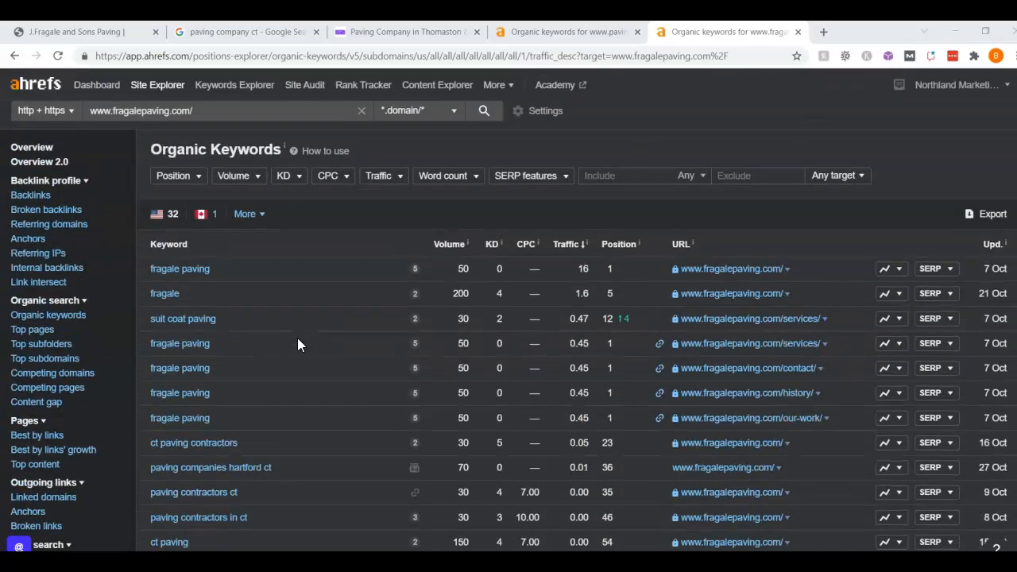
Return to the fragalepaving.com Site Explorer overview from the sidebar.
{"action": "left_click", "coordinate": [32, 146]}
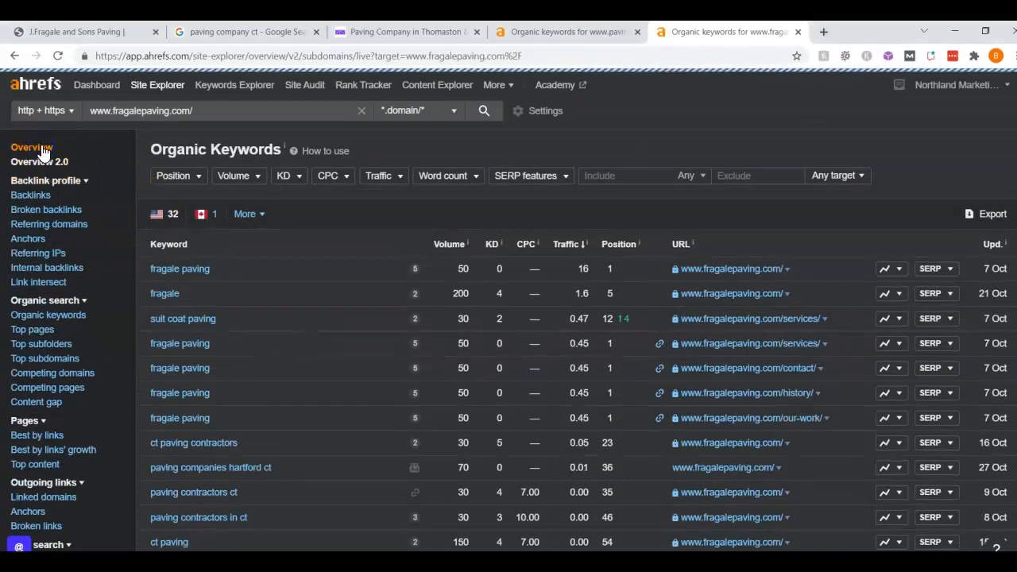
{"action": "left_click", "coordinate": [28, 148]}
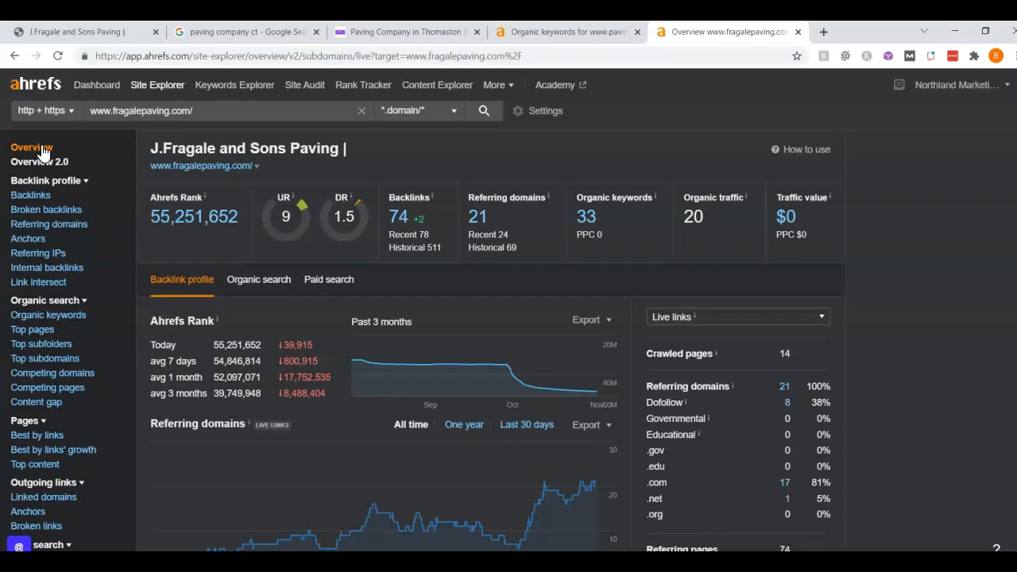
{"action": "mouse_move", "coordinate": [286, 219]}
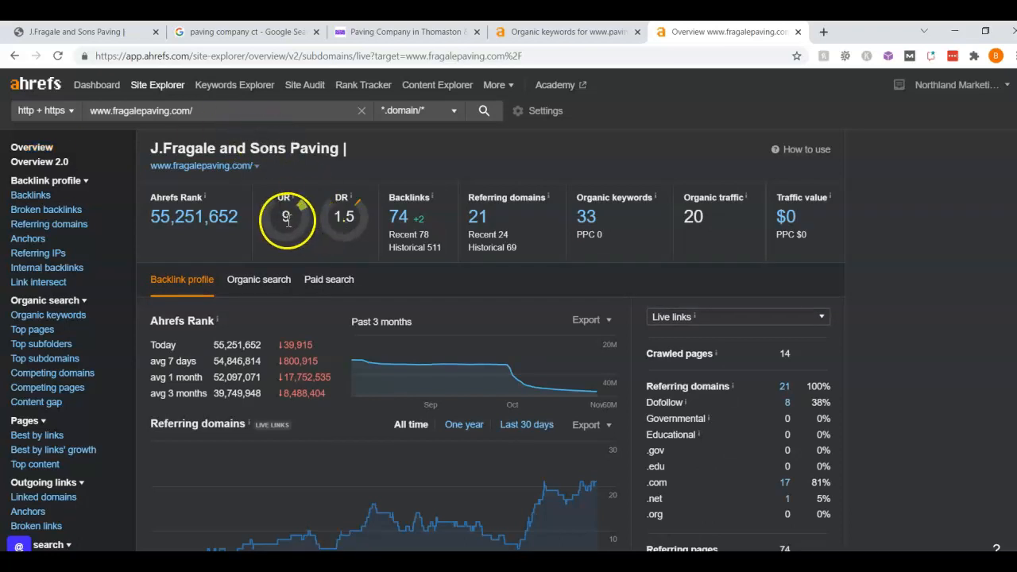
{"action": "mouse_move", "coordinate": [328, 226]}
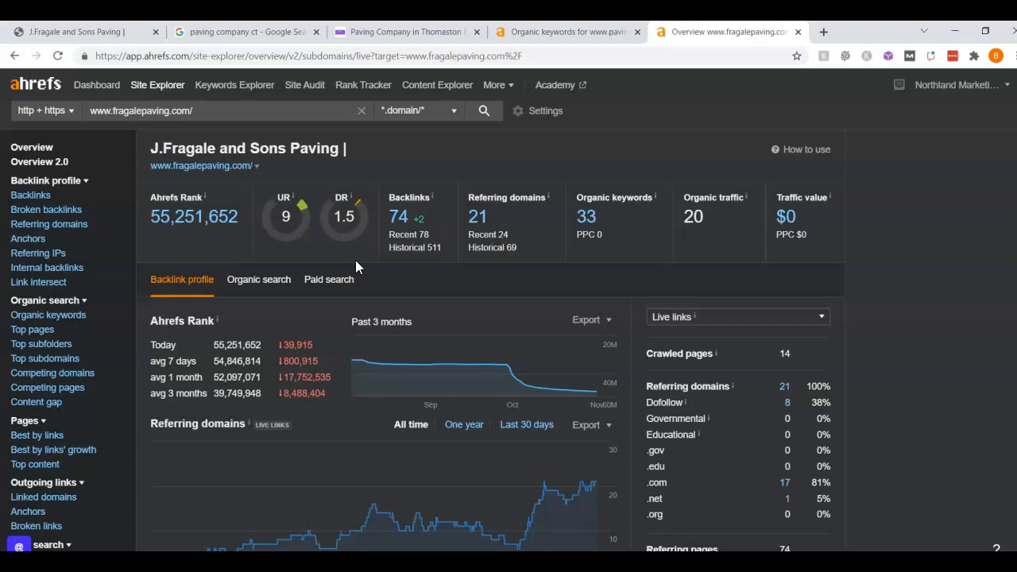
{"action": "mouse_move", "coordinate": [289, 303]}
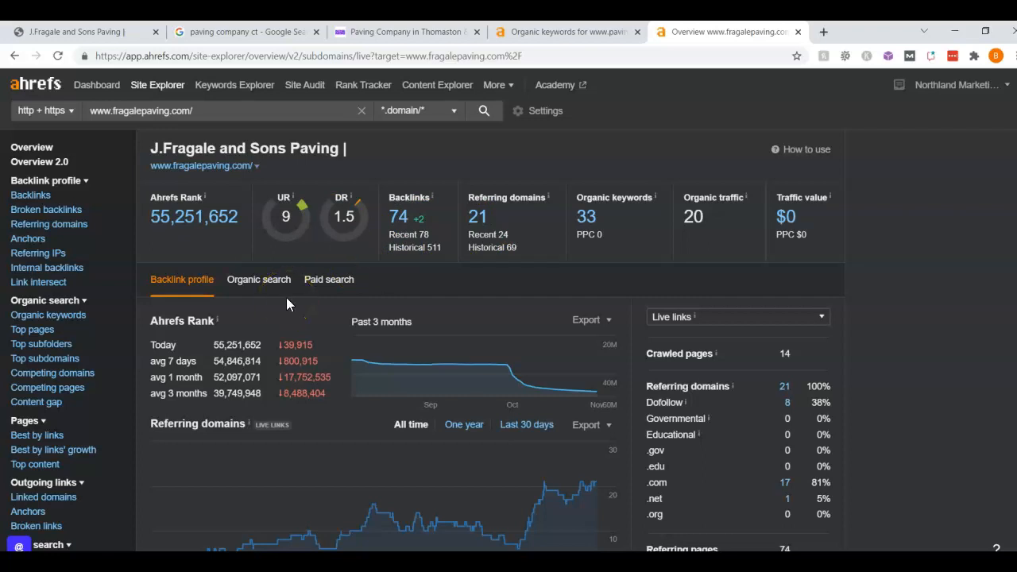